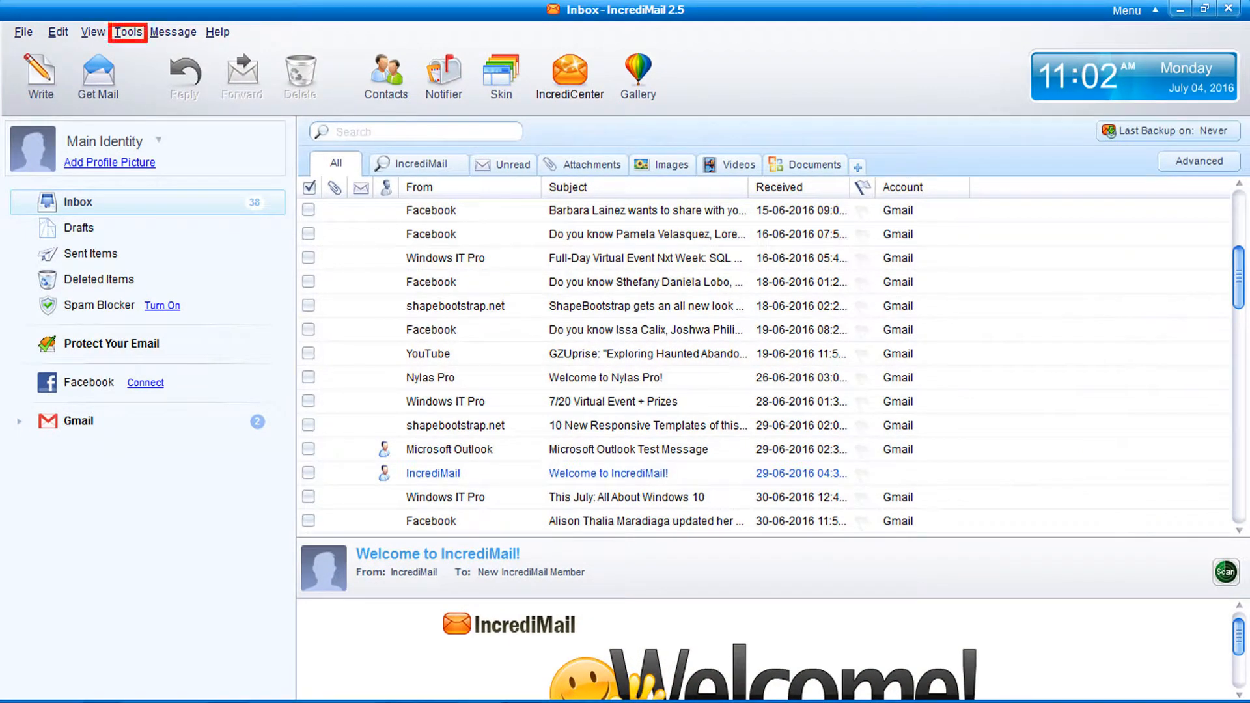
Find IncrediMail's data folder path C:\Users\Admin\AppData\Local\IM in Options and open it in File Explorer.
{"action": "left_click", "coordinate": [127, 32]}
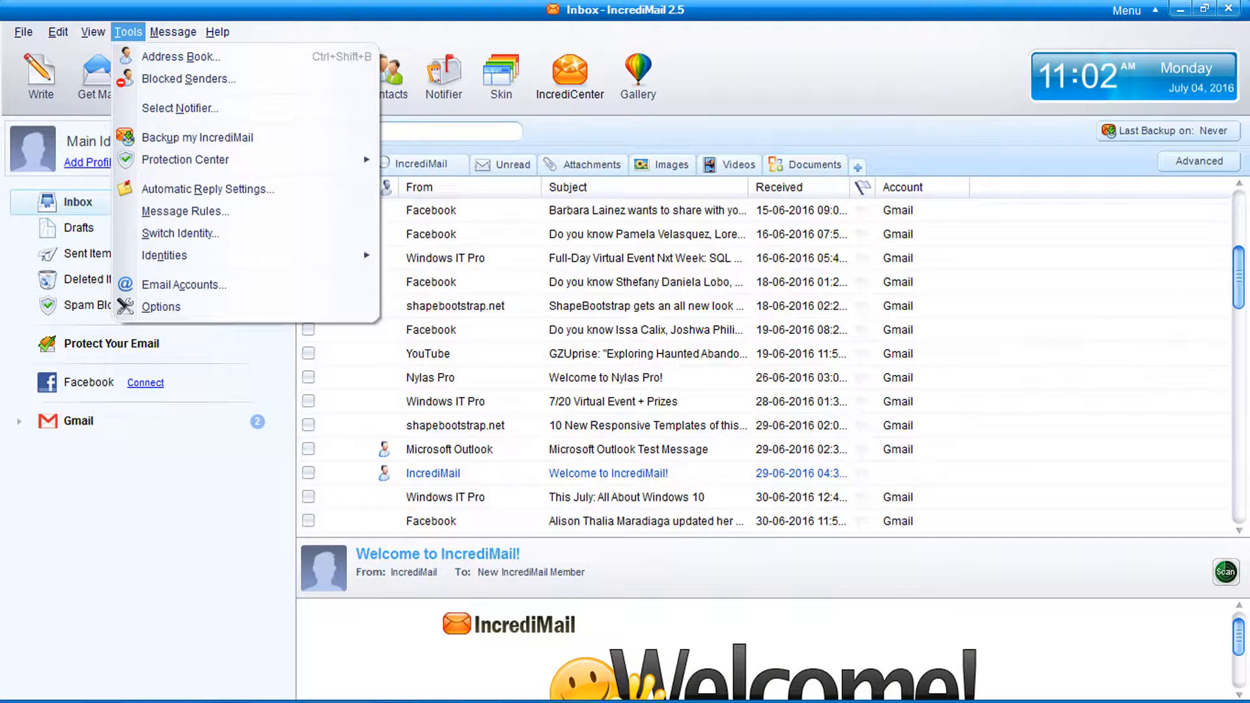
{"action": "left_click", "coordinate": [160, 306]}
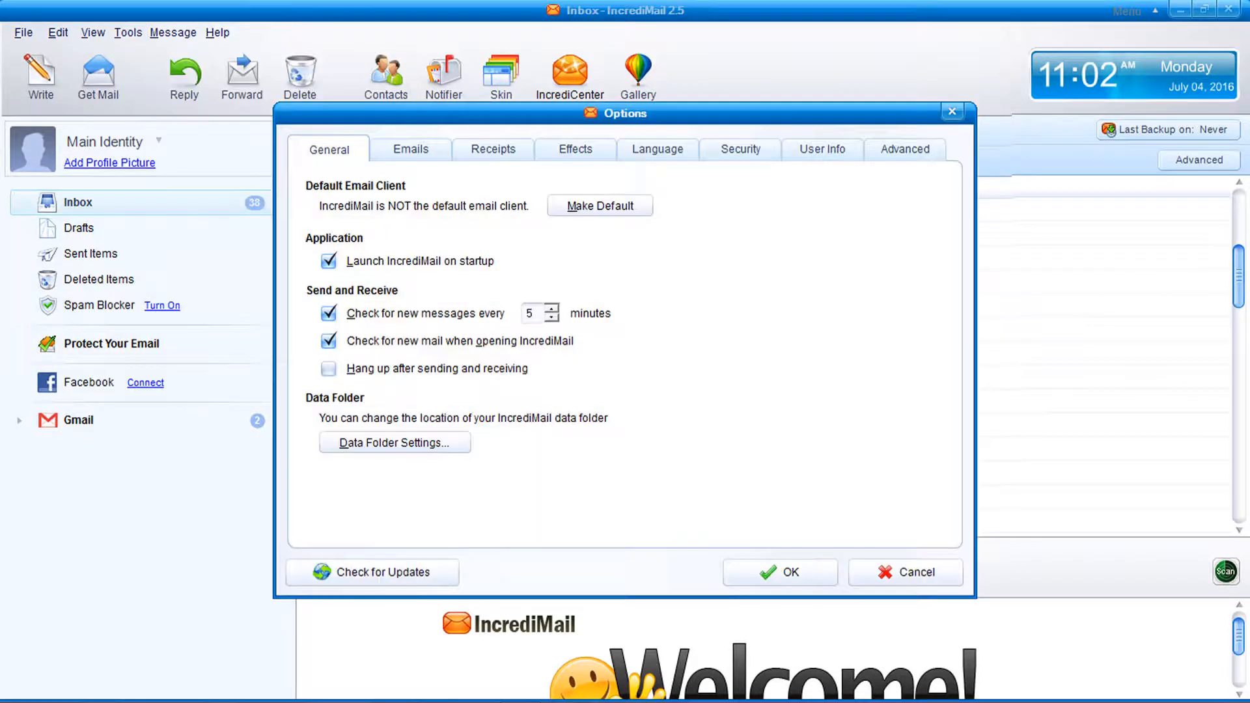
{"action": "left_click", "coordinate": [394, 442]}
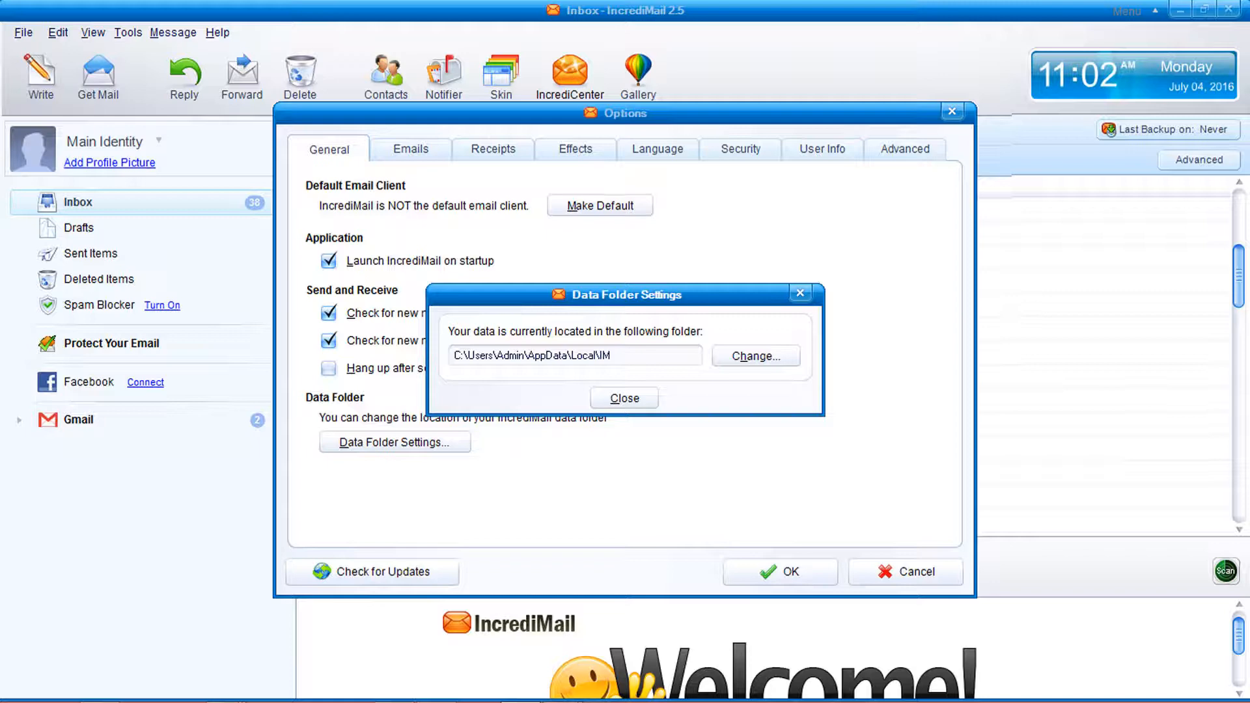
{"action": "left_click", "coordinate": [572, 355]}
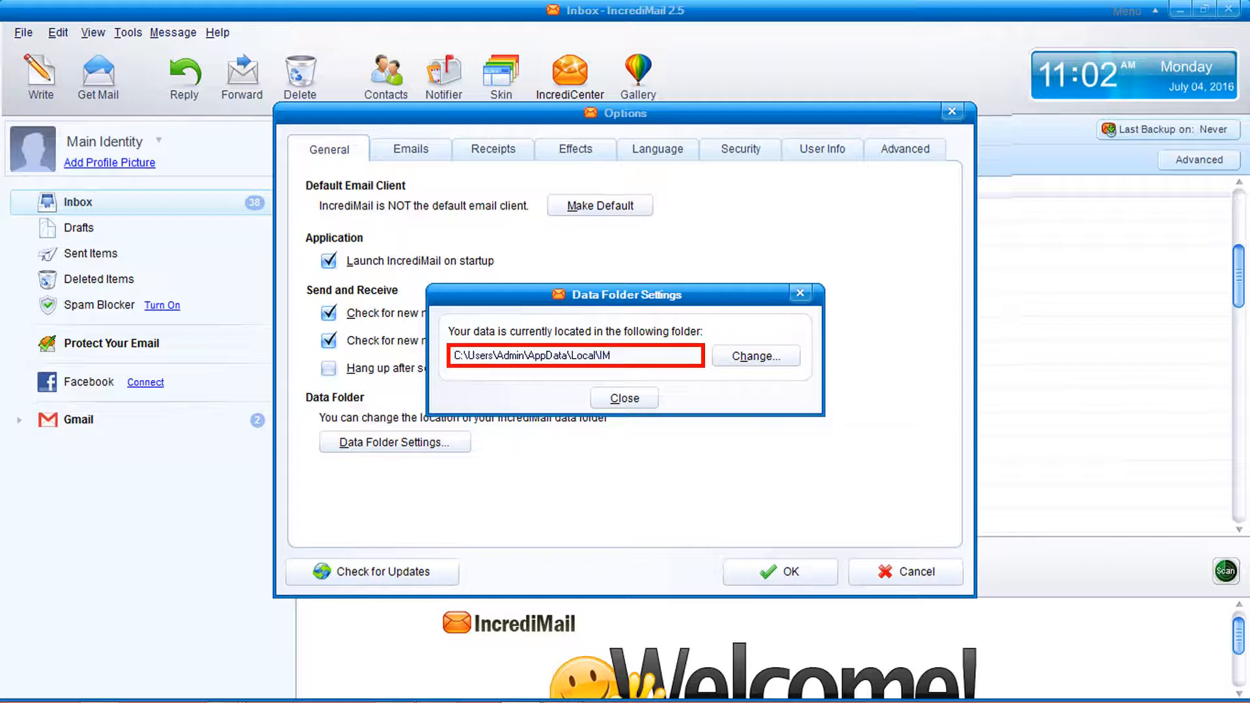
{"action": "left_click", "coordinate": [753, 355]}
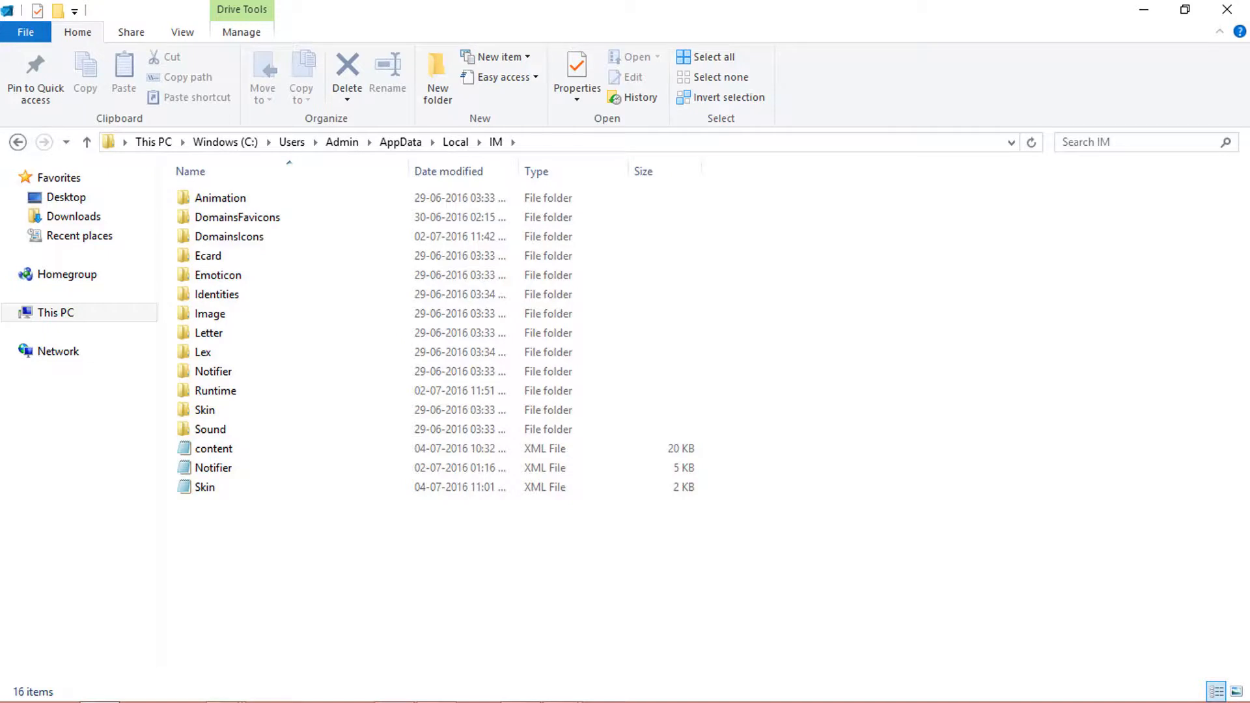
Browse the IM folder, then launch Turgs IncrediMail Wizard, which reports IncrediMail isn't installed.
{"action": "left_click", "coordinate": [216, 294]}
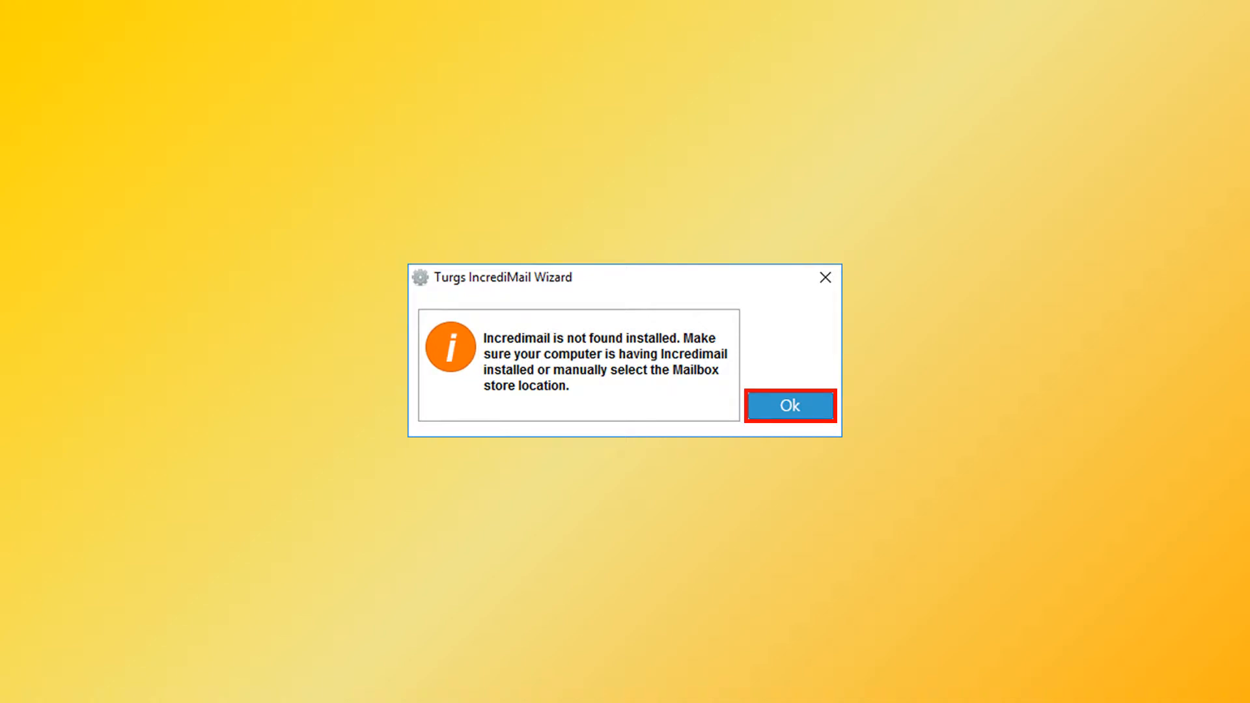
Dismiss the not-installed notice and open the mailbox source prompt in Select Folder mode.
{"action": "left_click", "coordinate": [789, 405]}
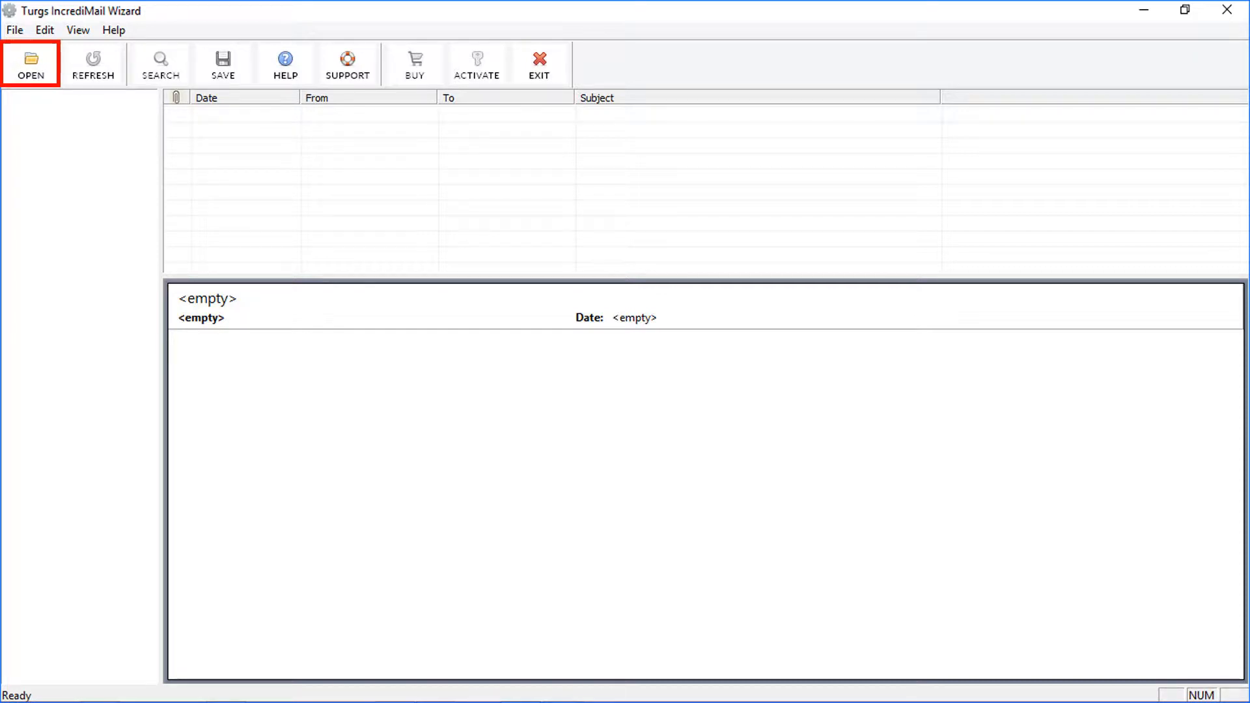
{"action": "left_click", "coordinate": [31, 64]}
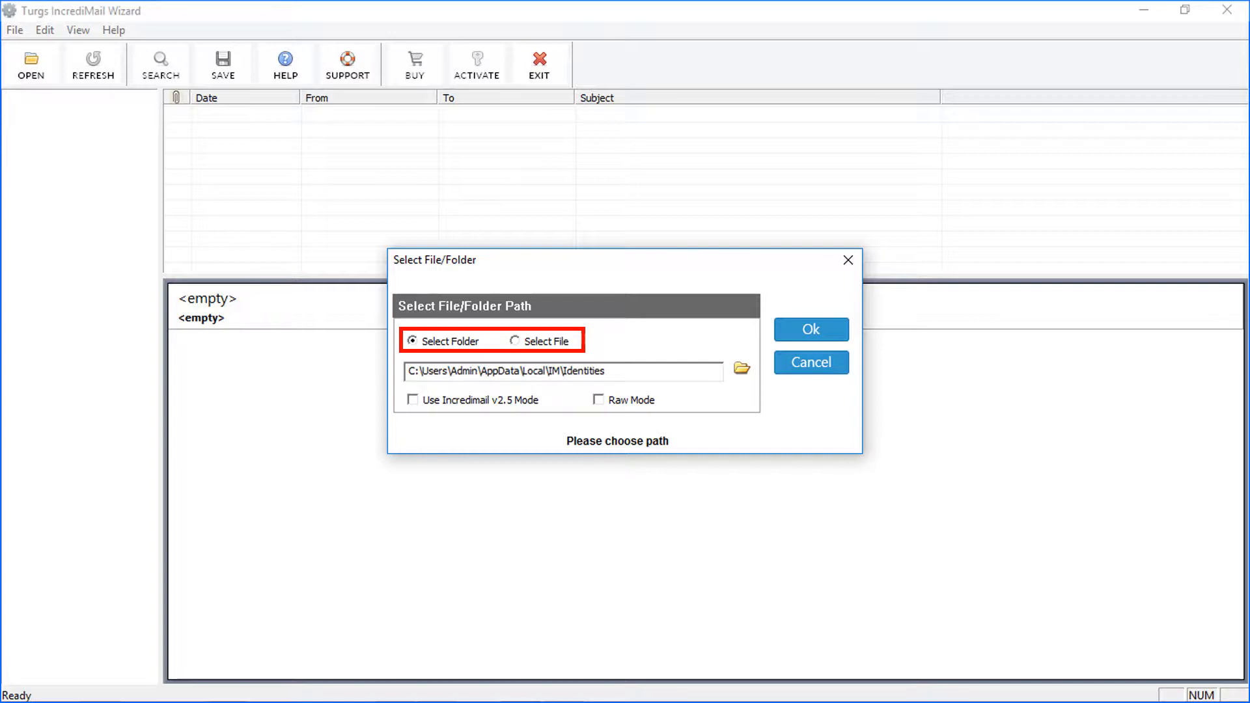
{"action": "left_click", "coordinate": [515, 341]}
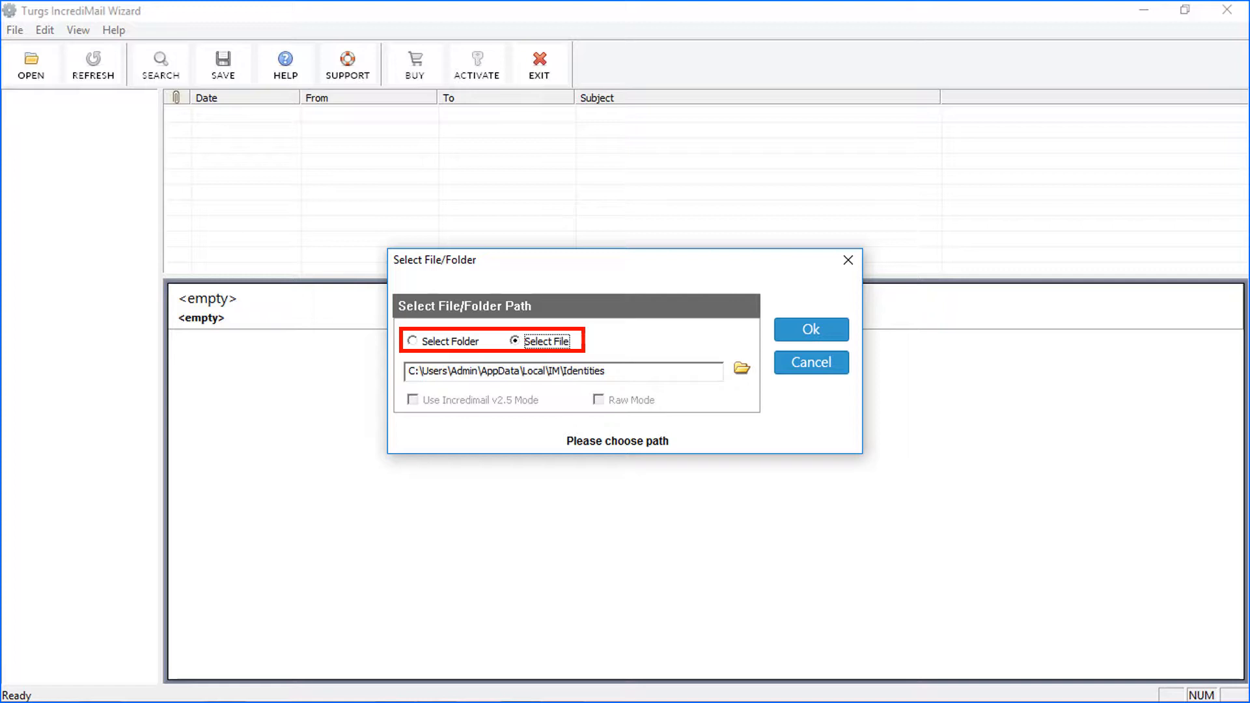
{"action": "left_click", "coordinate": [413, 341]}
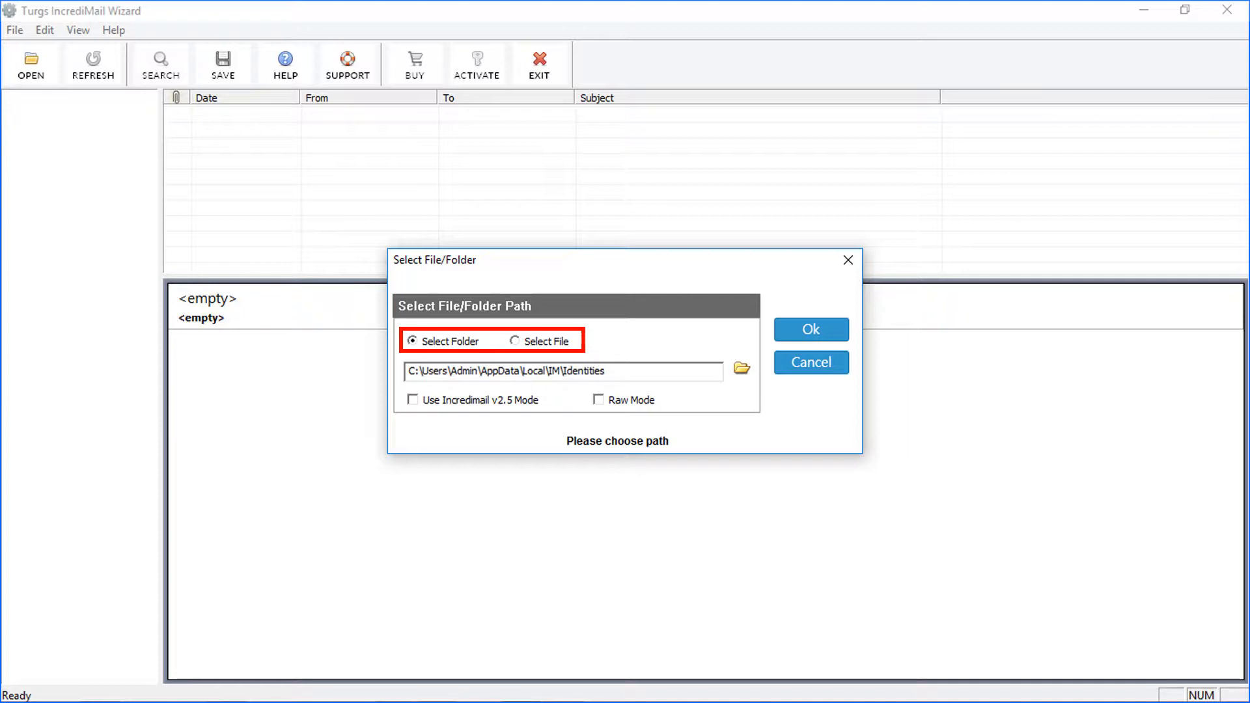
{"action": "mouse_move", "coordinate": [739, 368]}
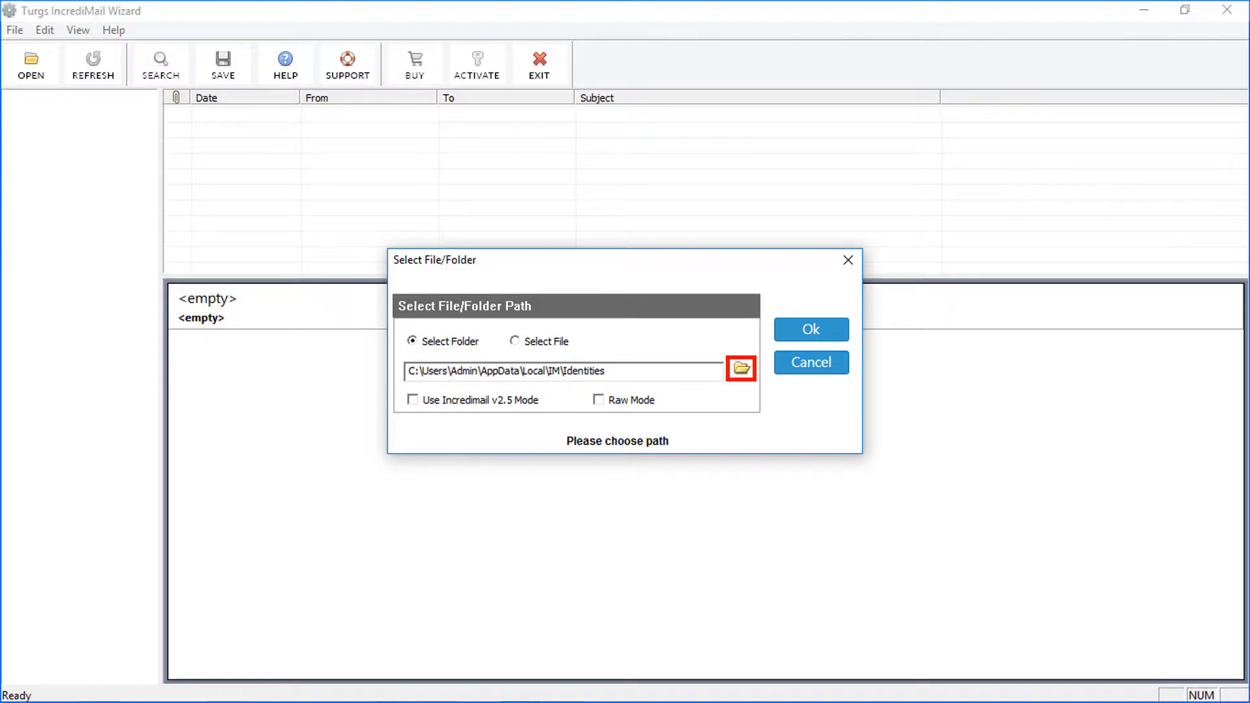
Load the mailbox from D:\Identities so its identity, address book and mail folders appear.
{"action": "left_click", "coordinate": [739, 368]}
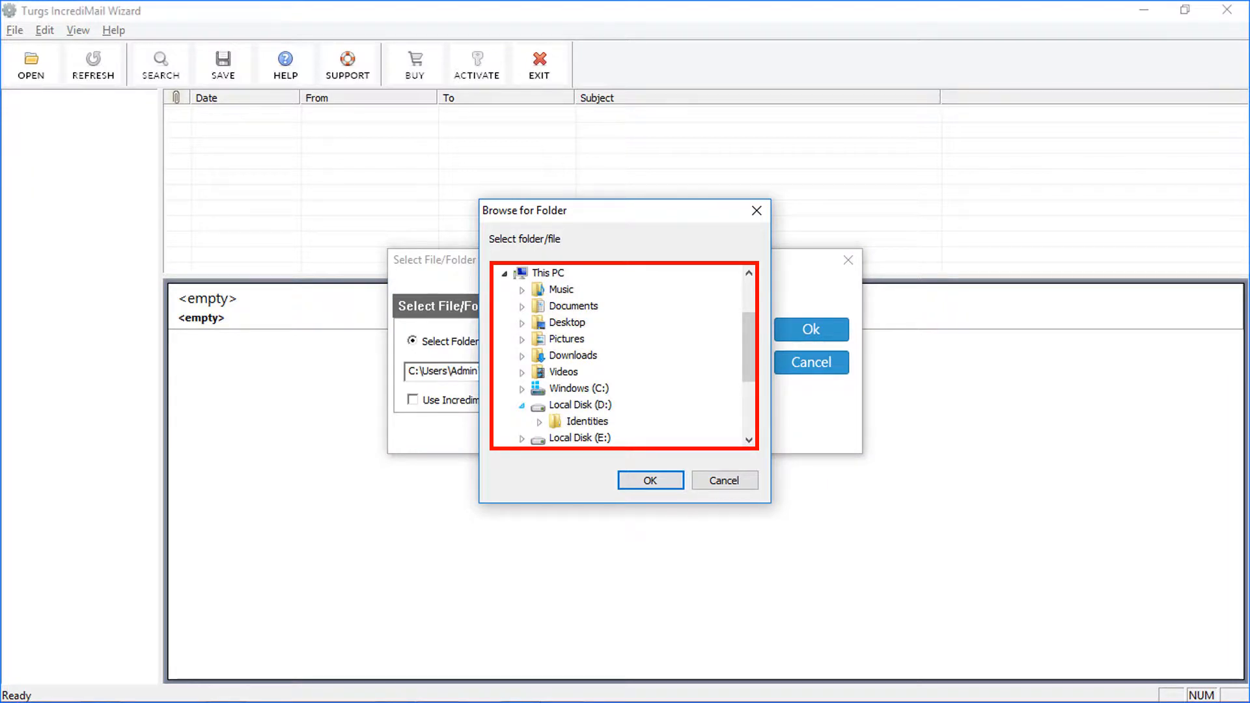
{"action": "left_click", "coordinate": [590, 421]}
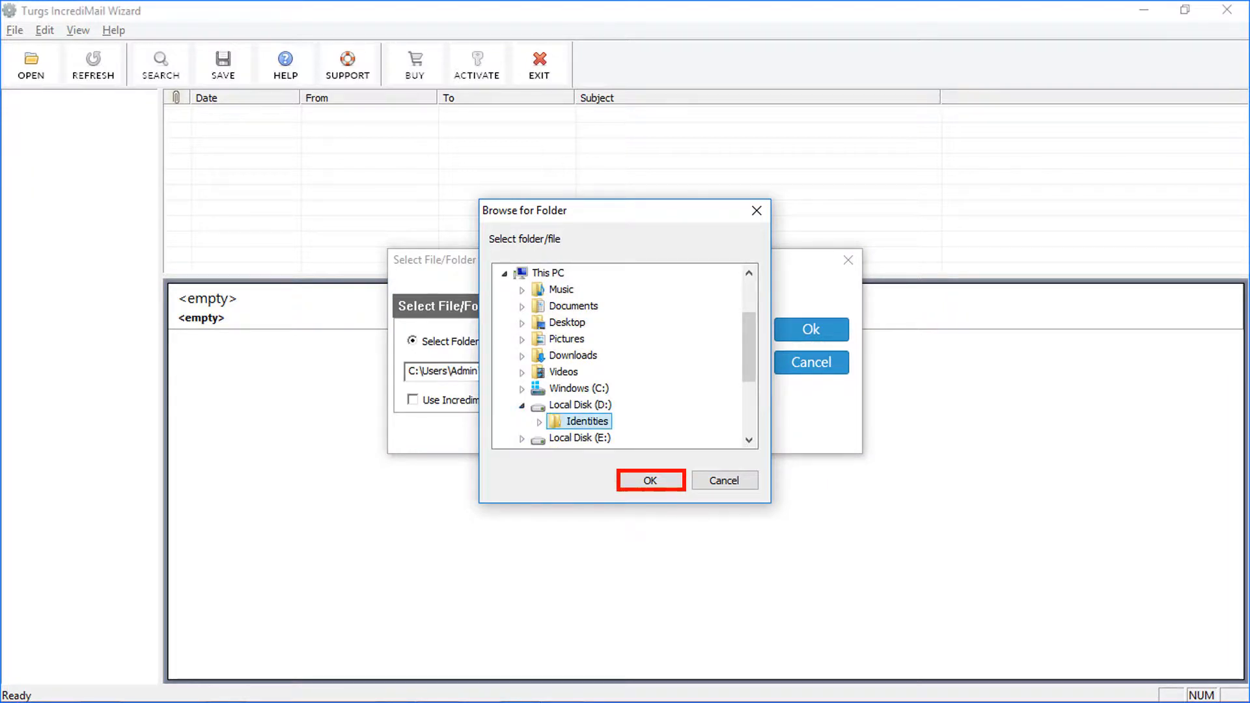
{"action": "left_click", "coordinate": [649, 479]}
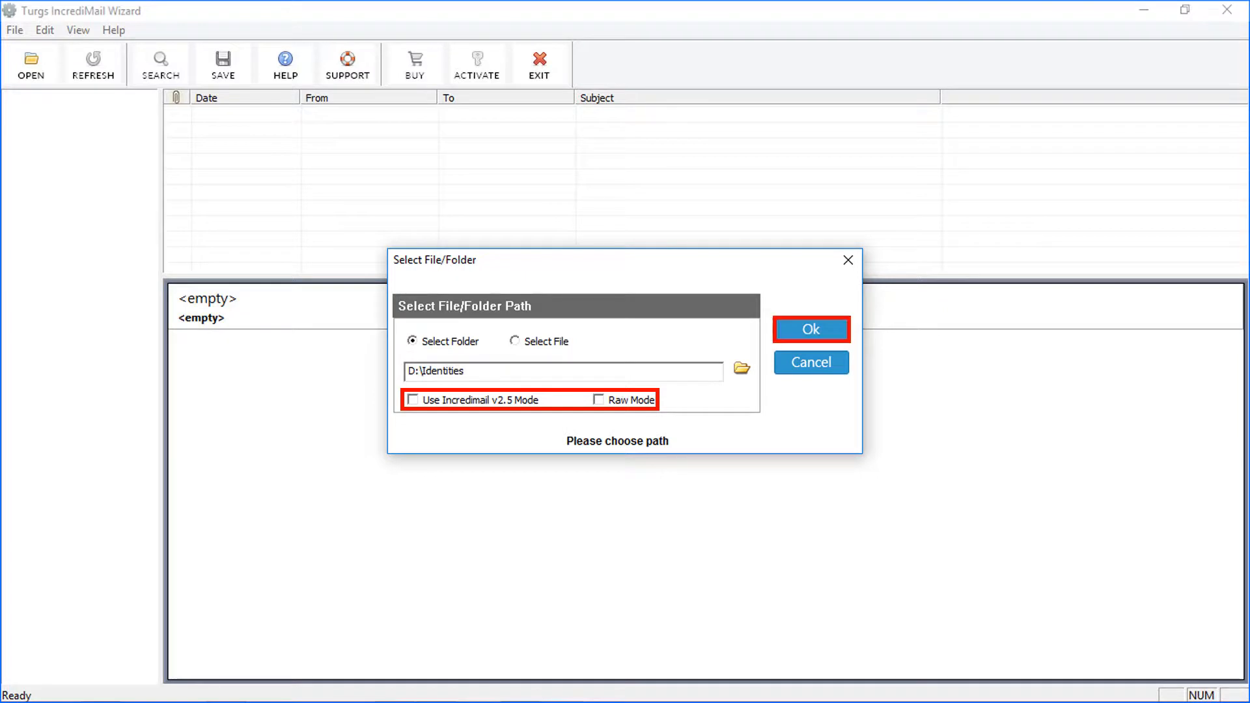
{"action": "left_click", "coordinate": [809, 328]}
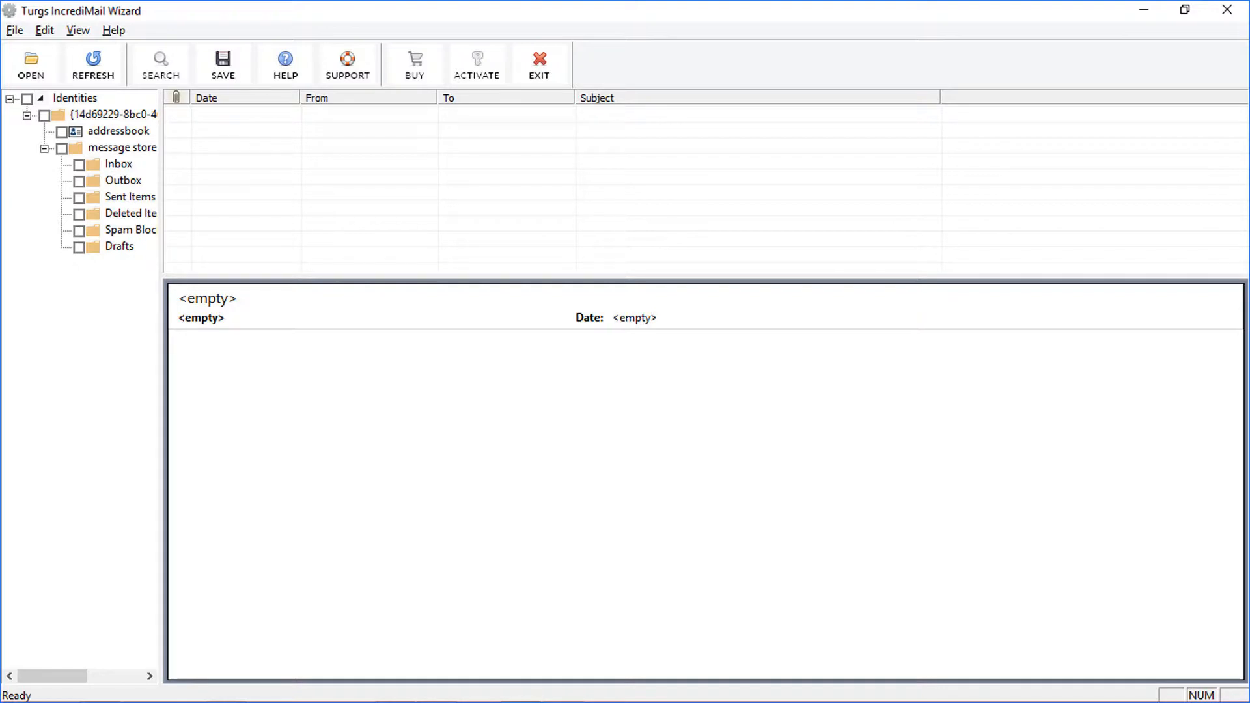
List Inbox messages, preview New Responsive Templates, and start saving the checked folders.
{"action": "left_click", "coordinate": [117, 163]}
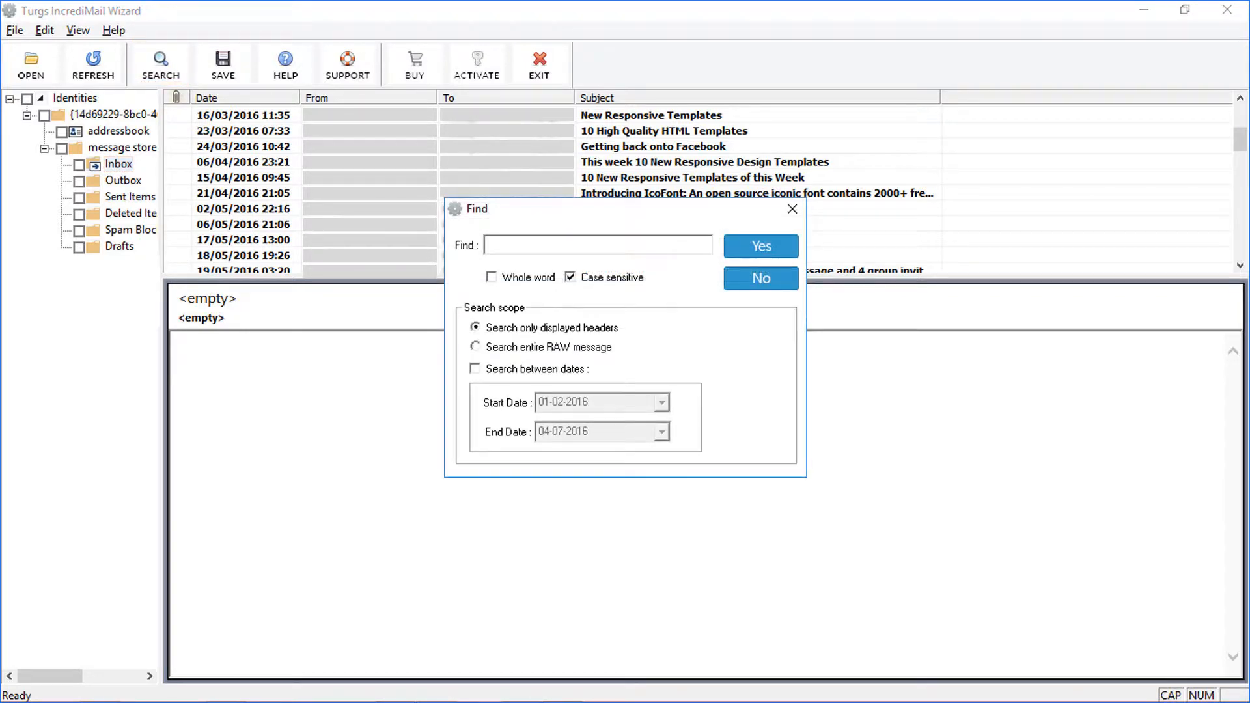
{"action": "left_click", "coordinate": [117, 164]}
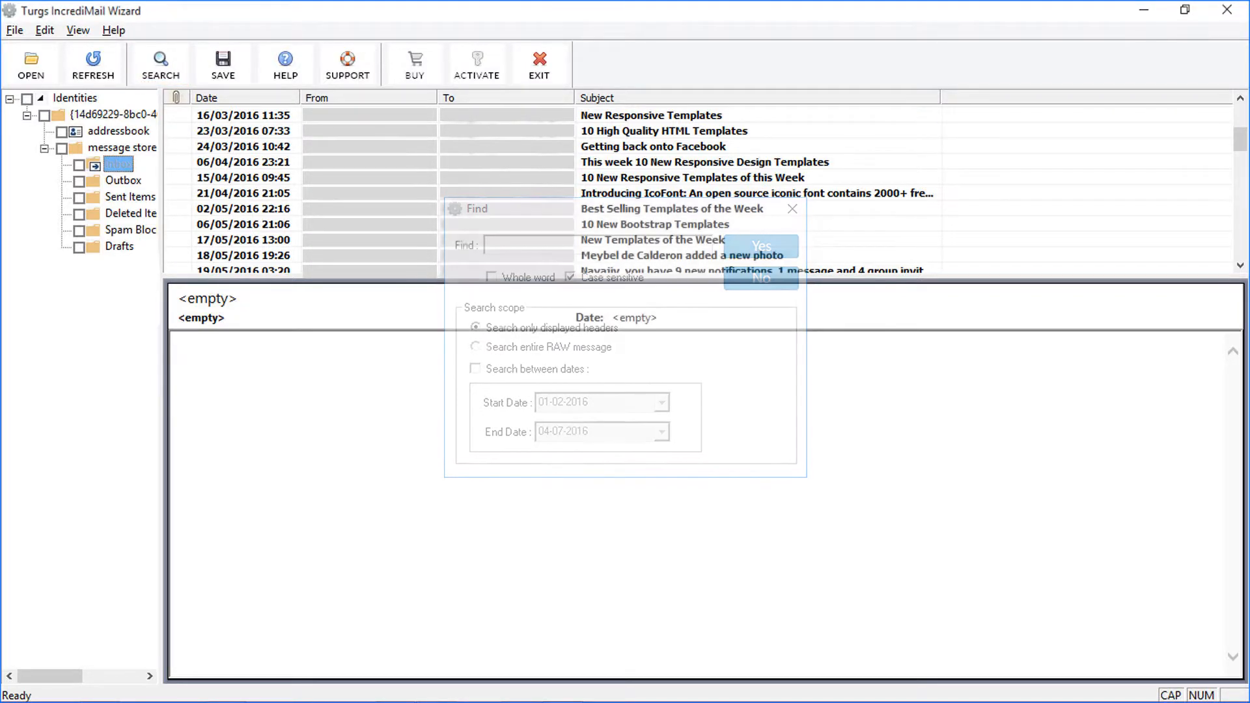
{"action": "left_click", "coordinate": [759, 279]}
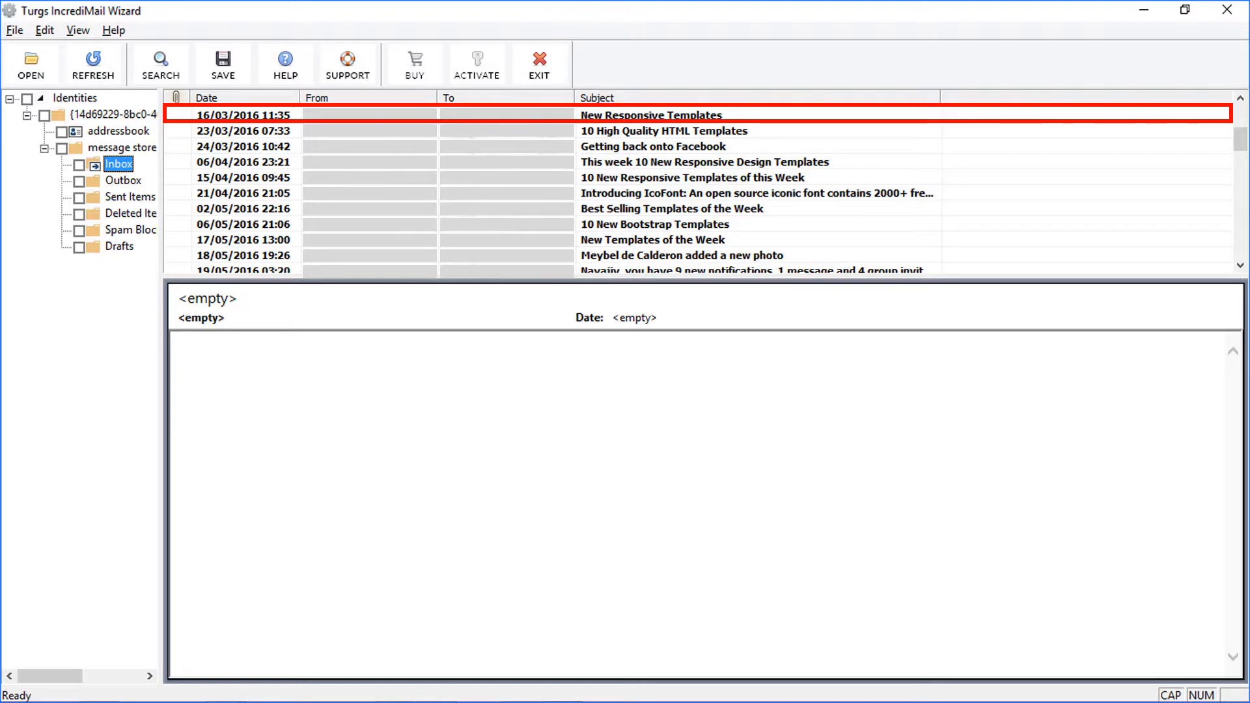
{"action": "left_click", "coordinate": [649, 114]}
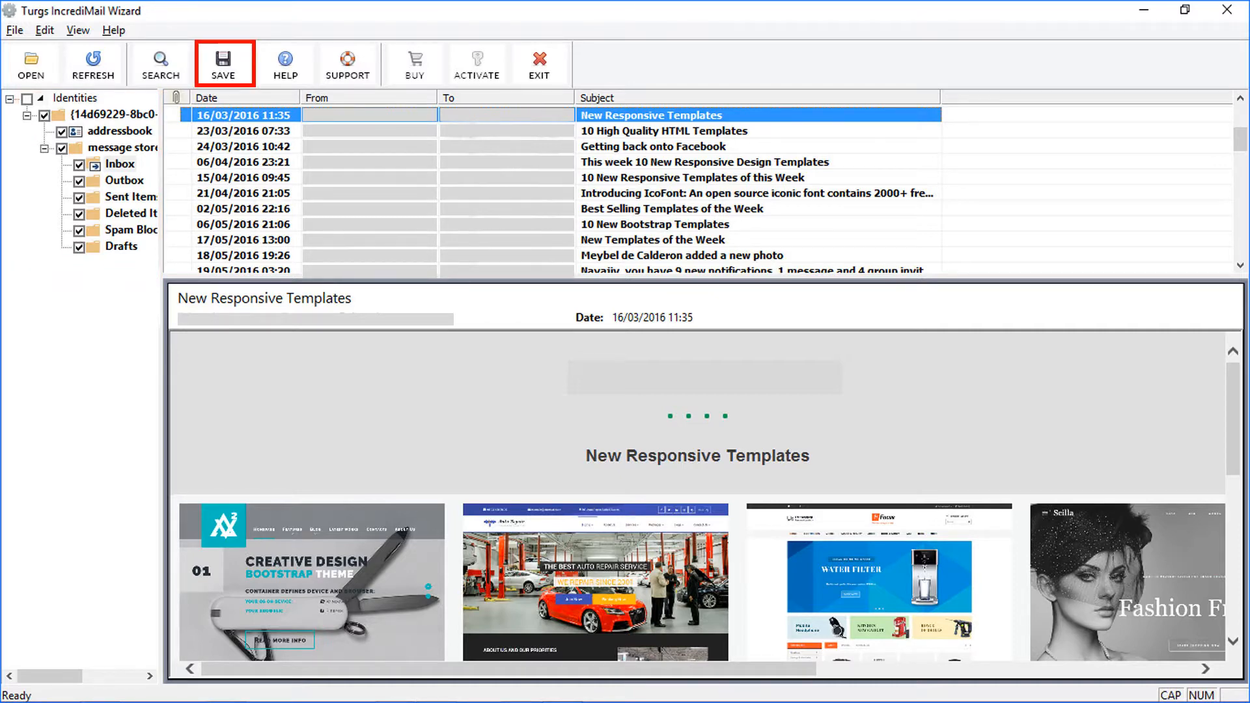
{"action": "left_click", "coordinate": [224, 63]}
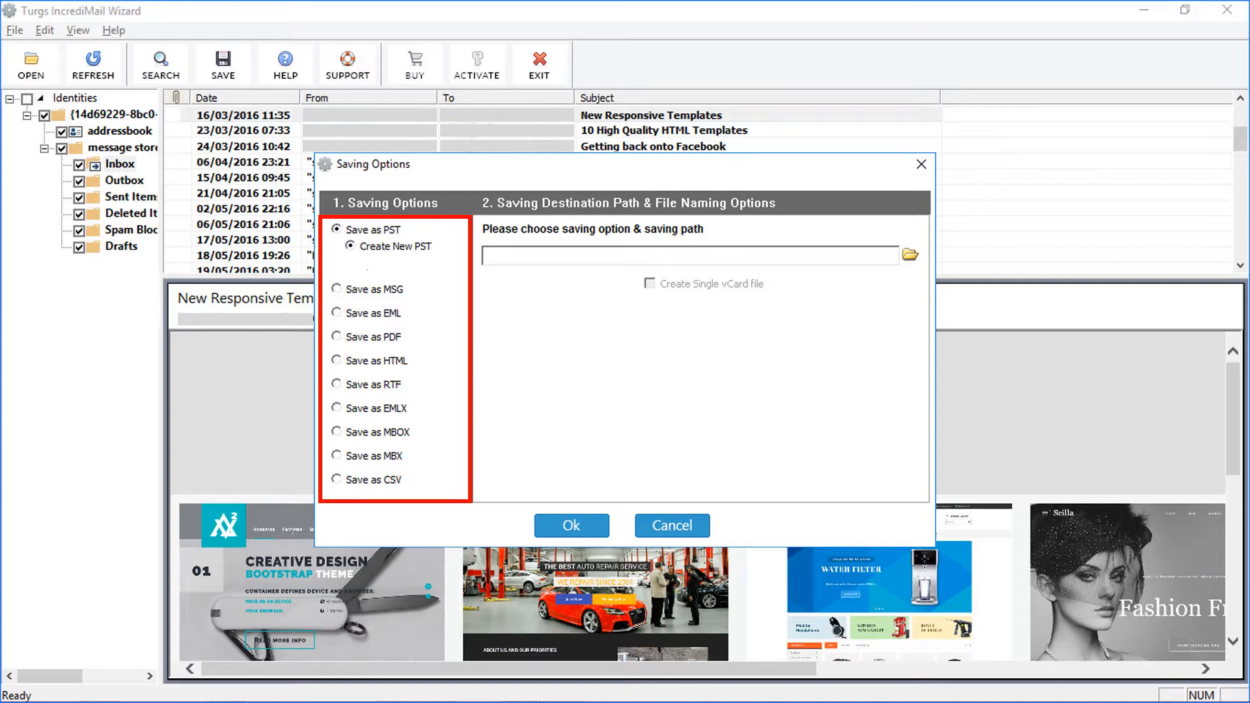
{"action": "left_click", "coordinate": [337, 288]}
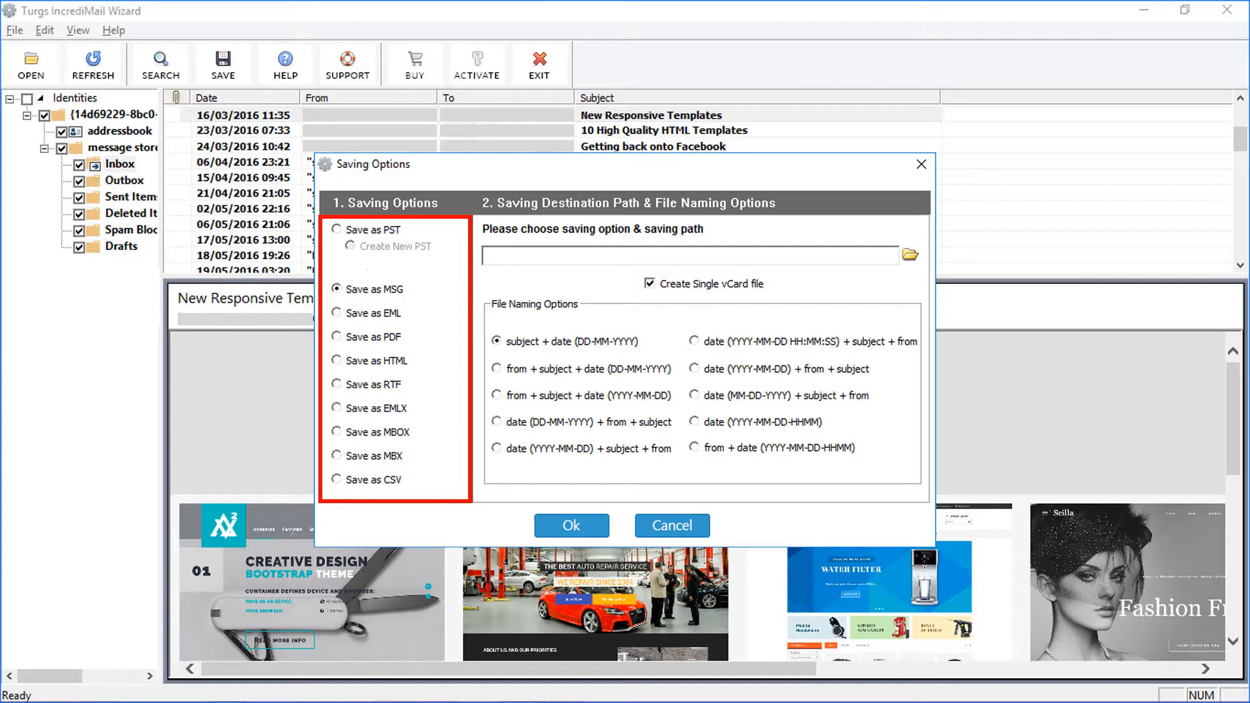
{"action": "left_click", "coordinate": [337, 313]}
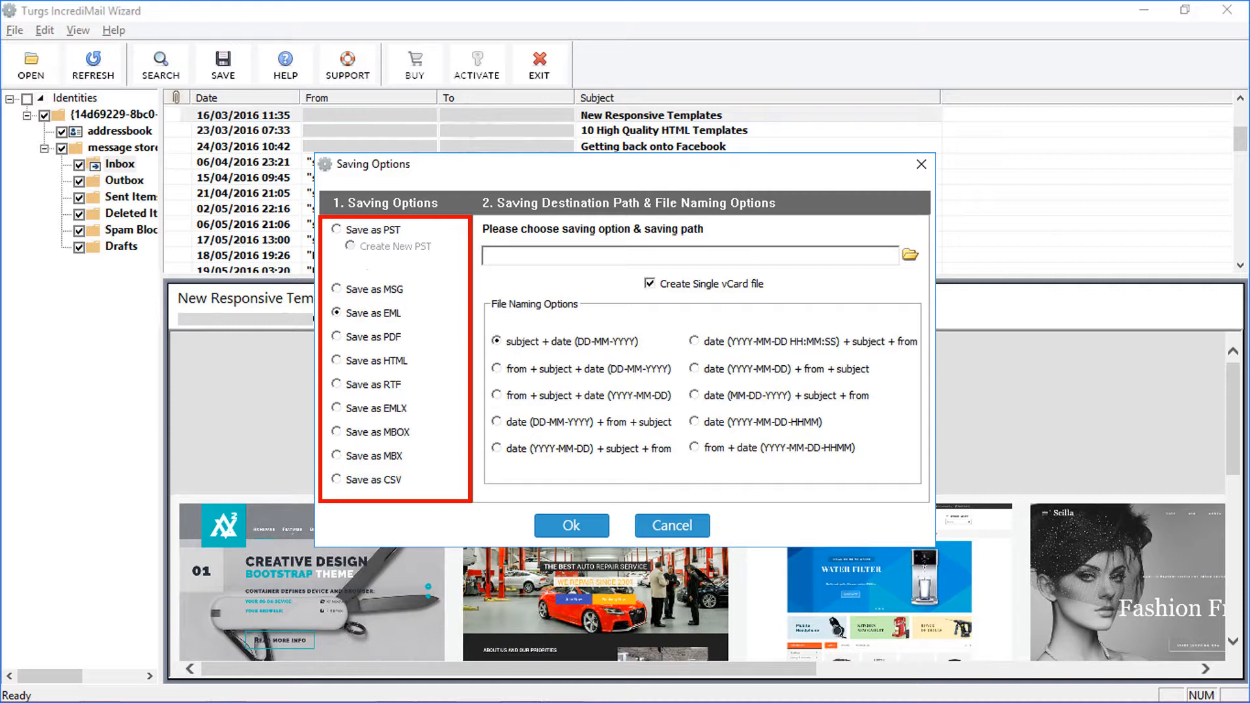
{"action": "left_click", "coordinate": [337, 359]}
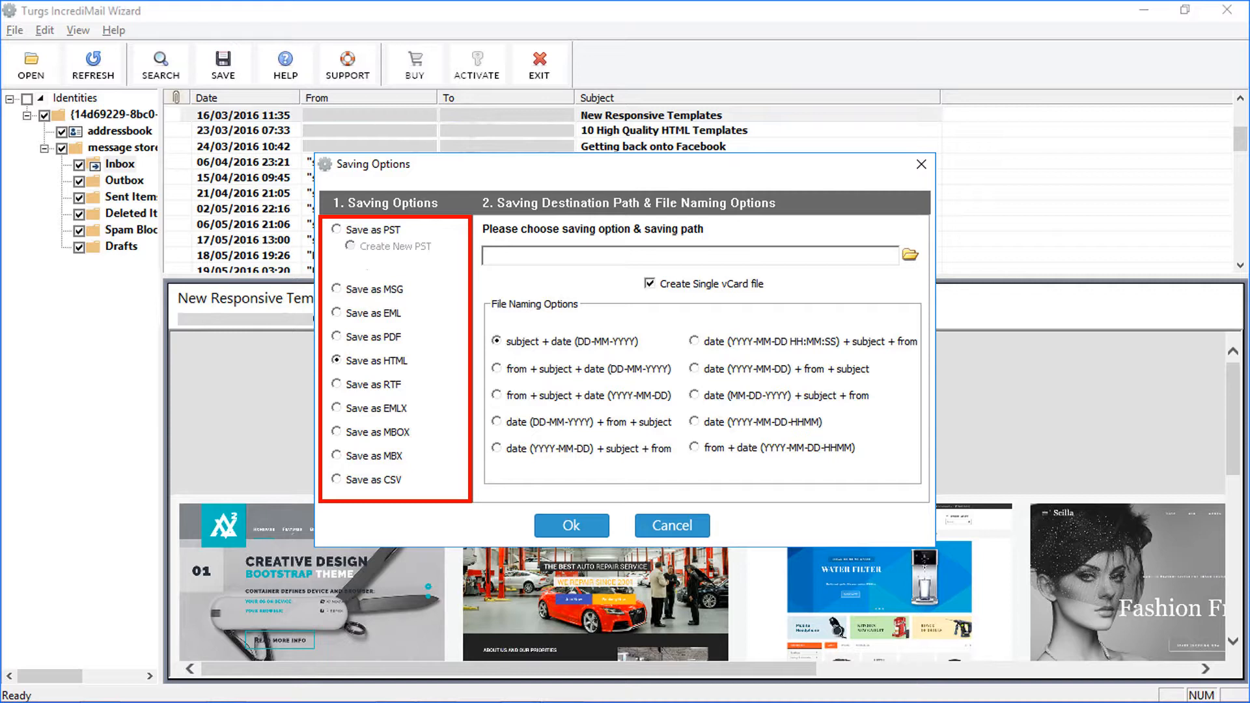
{"action": "left_click", "coordinate": [337, 384]}
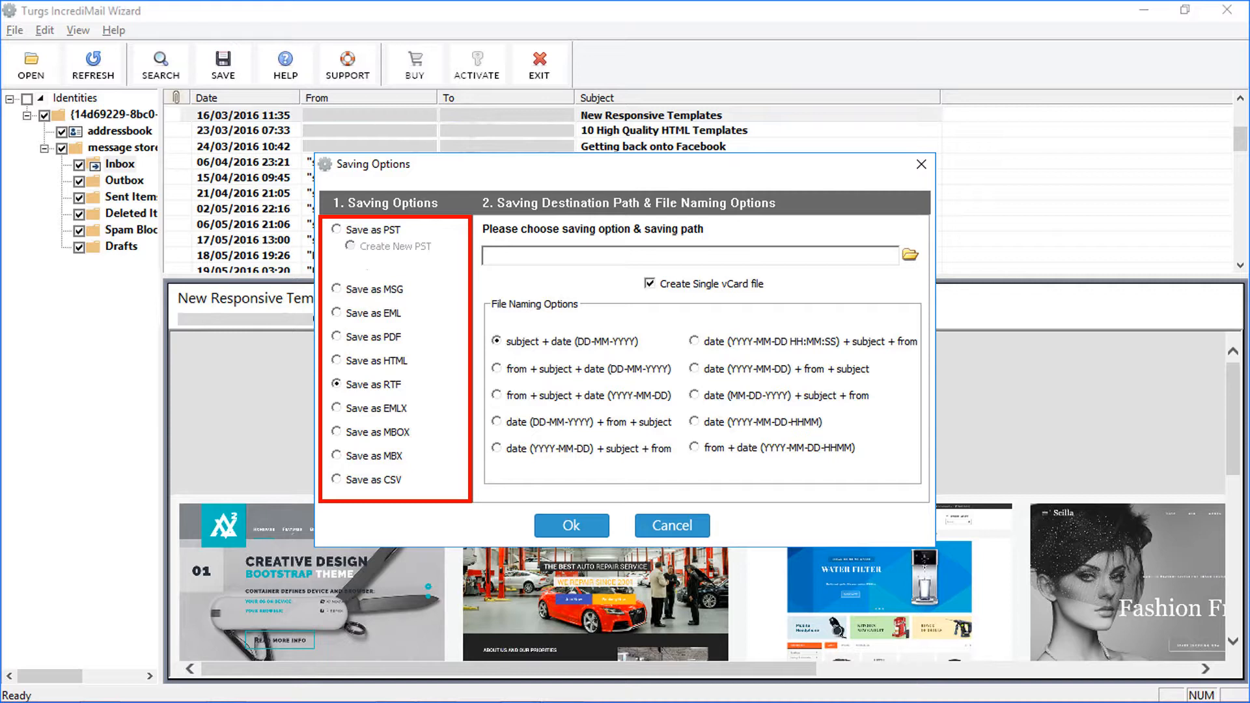
{"action": "left_click", "coordinate": [337, 408]}
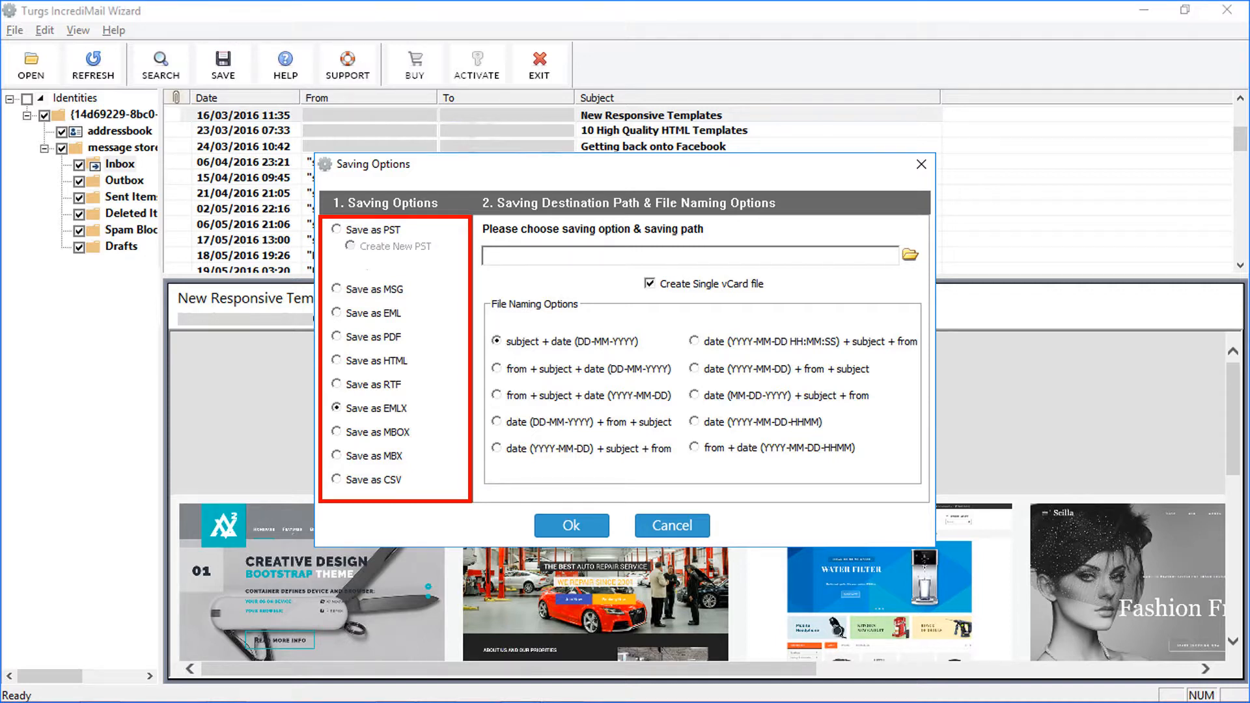
{"action": "left_click", "coordinate": [336, 455]}
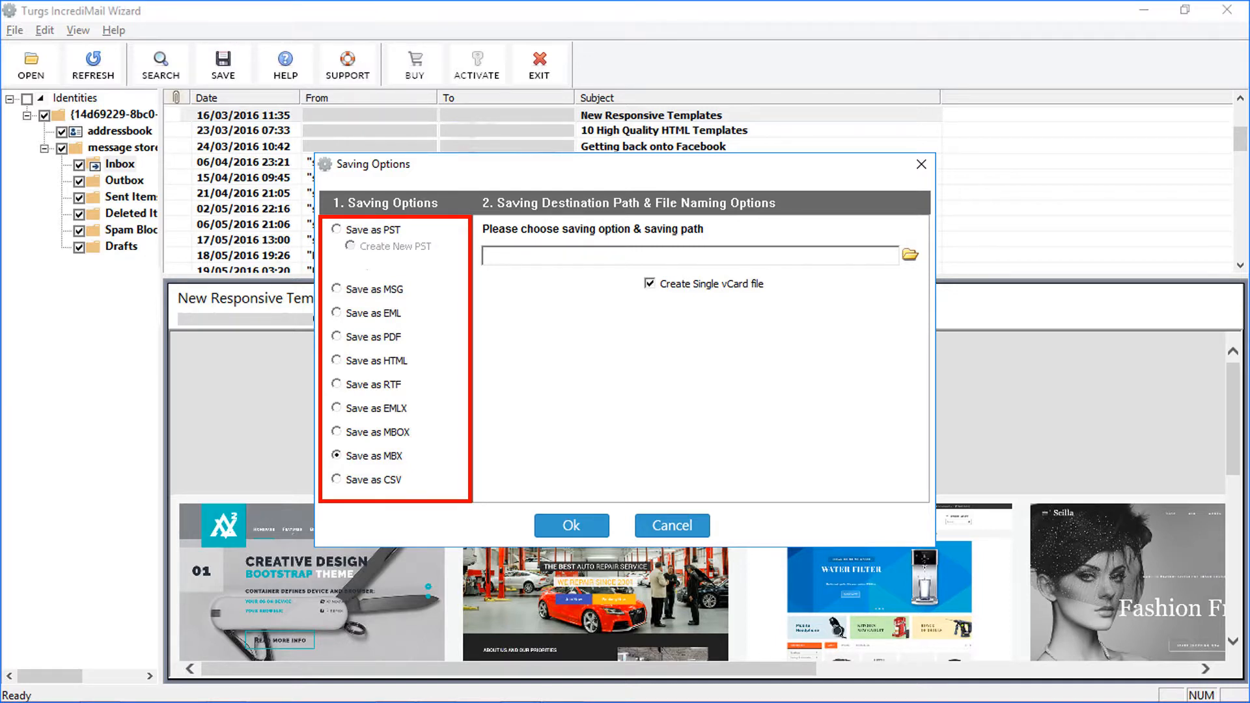
{"action": "left_click", "coordinate": [337, 479]}
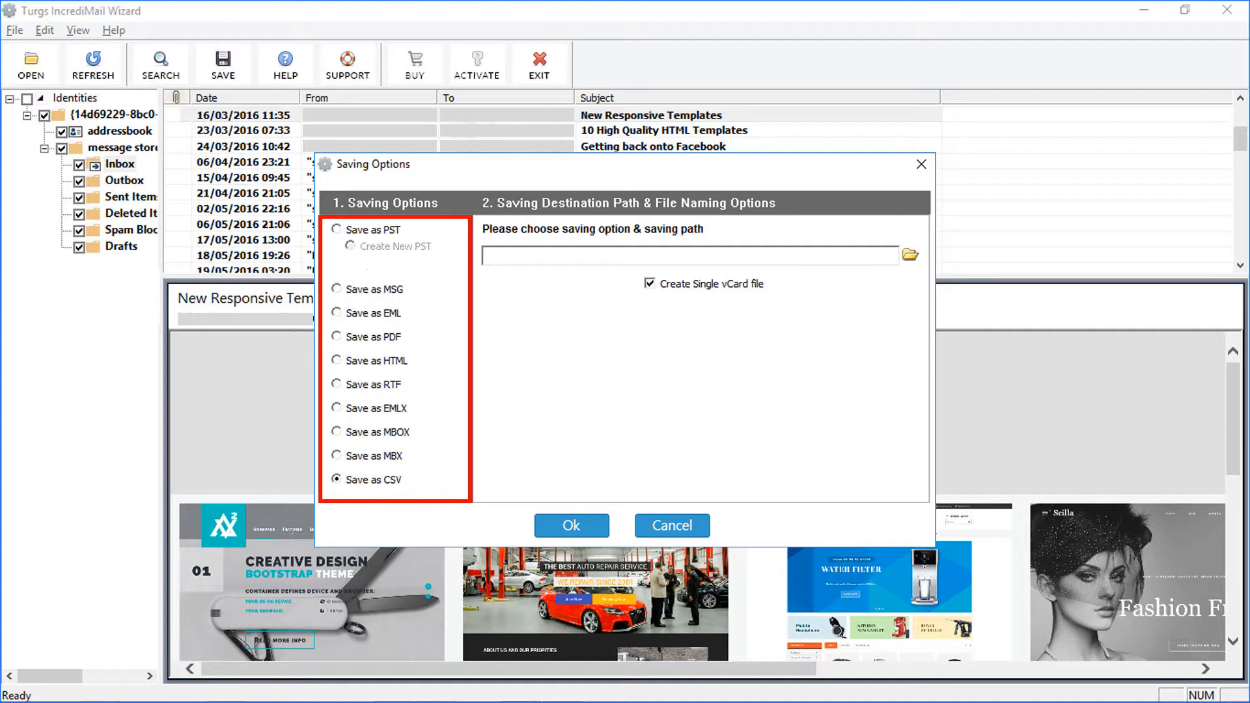
{"action": "left_click", "coordinate": [336, 230]}
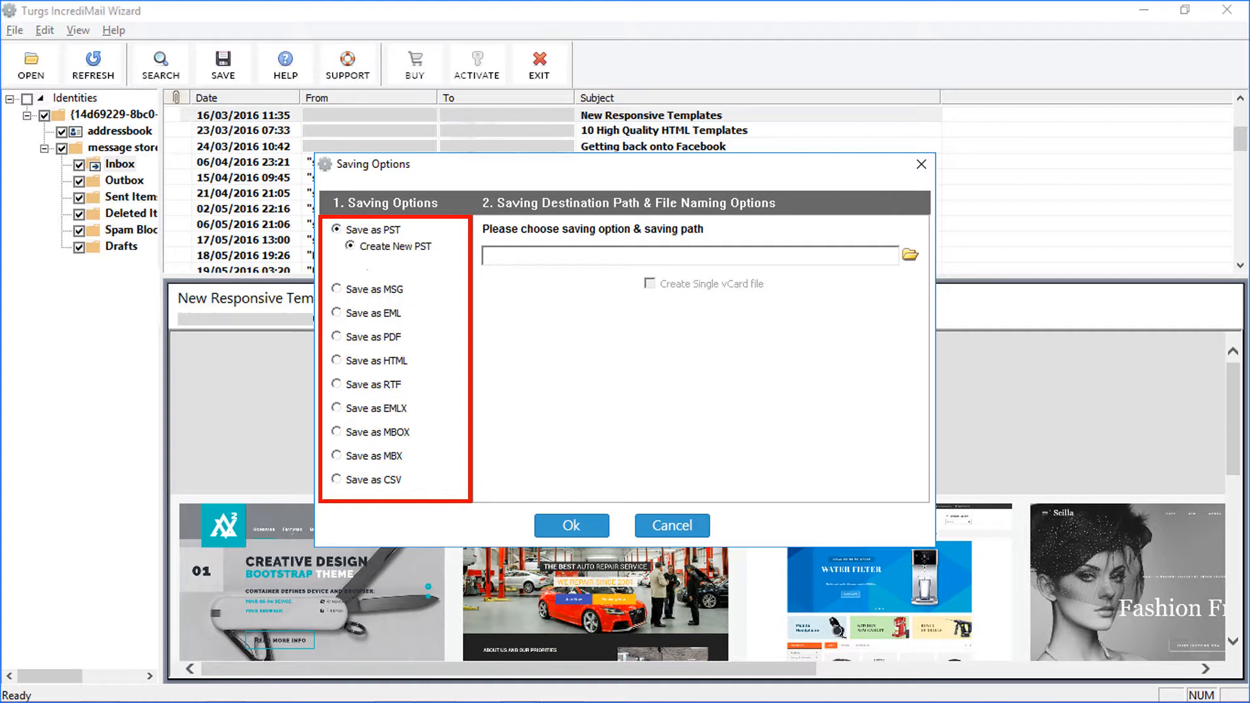
{"action": "mouse_move", "coordinate": [910, 255]}
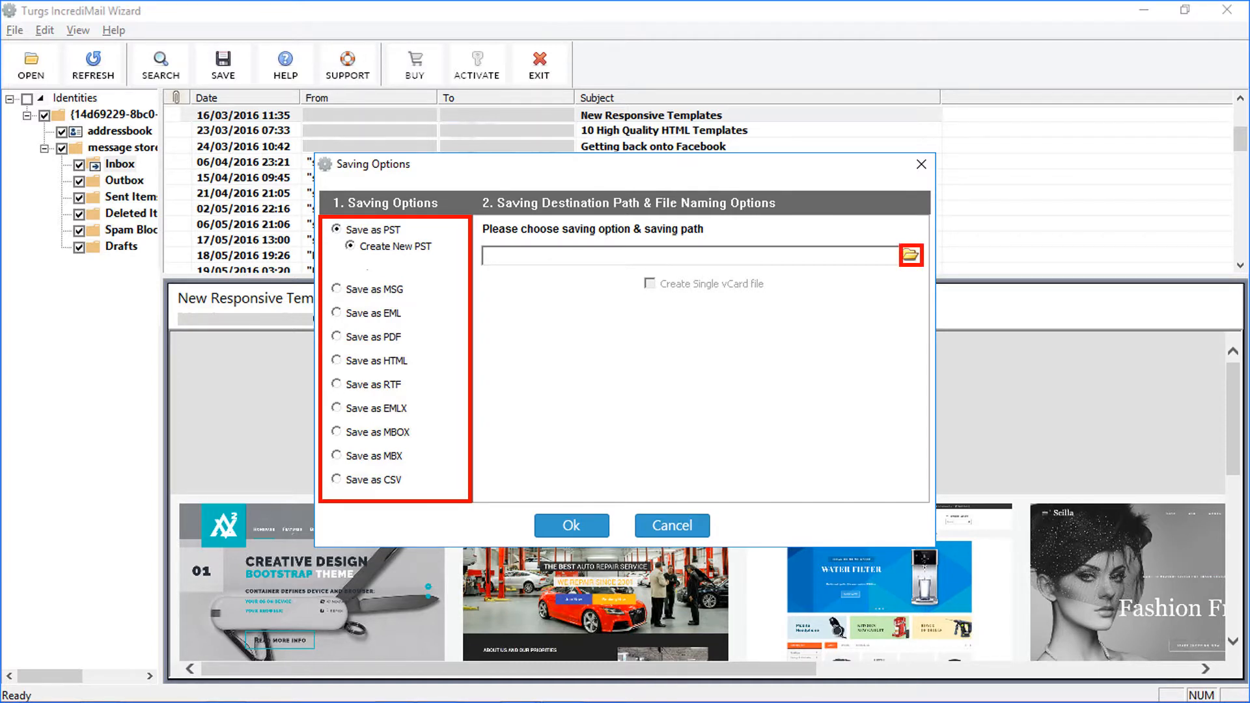
Choose E:\Output Files as the destination and convert the mailbox to PST.
{"action": "left_click", "coordinate": [909, 256]}
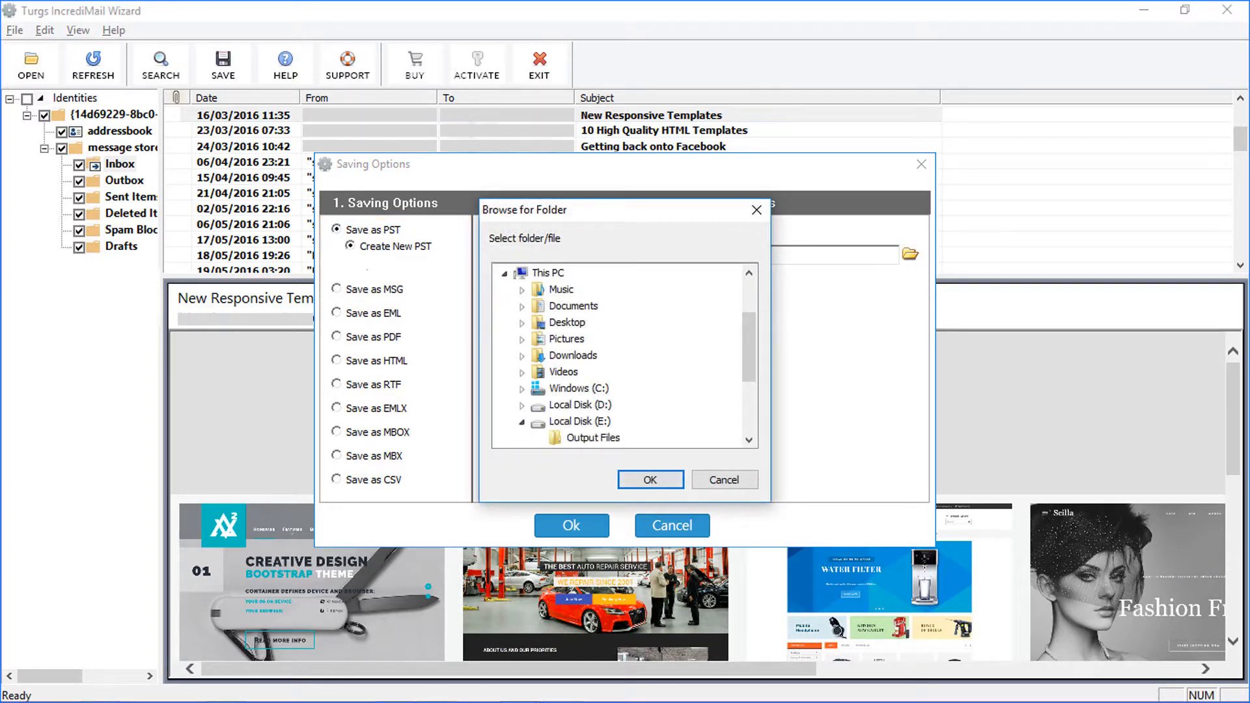
{"action": "left_click", "coordinate": [592, 437]}
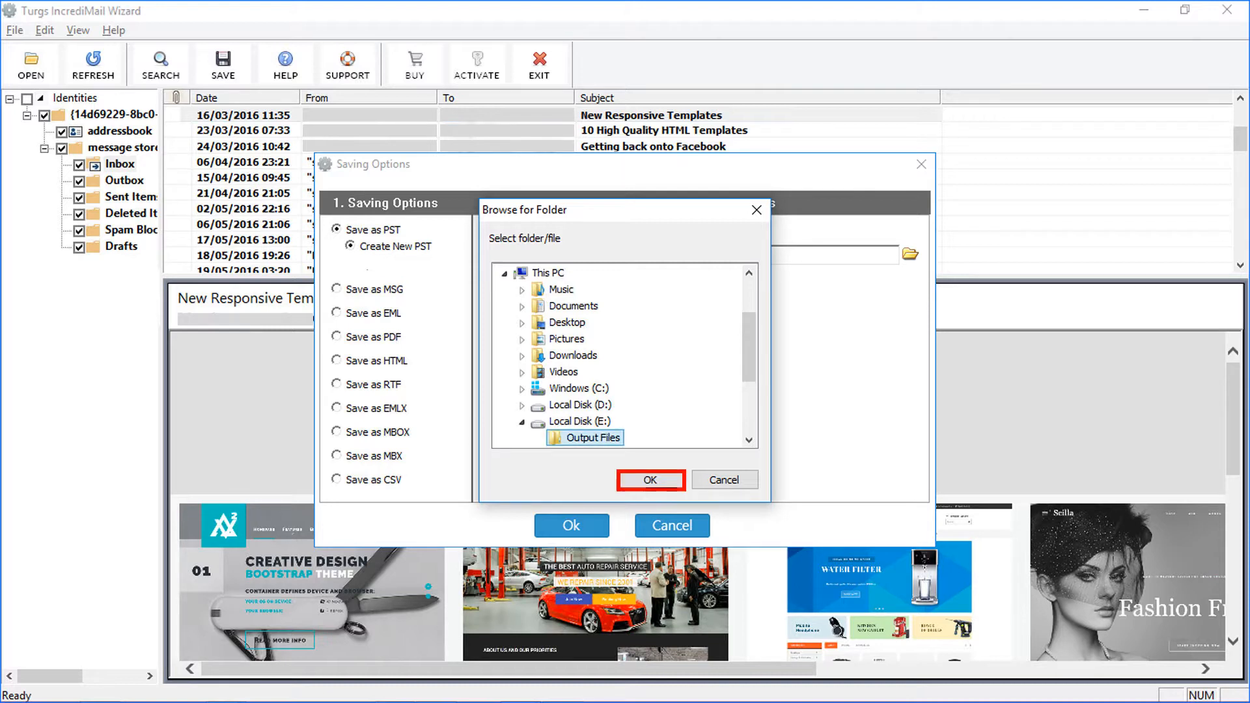
{"action": "left_click", "coordinate": [649, 480]}
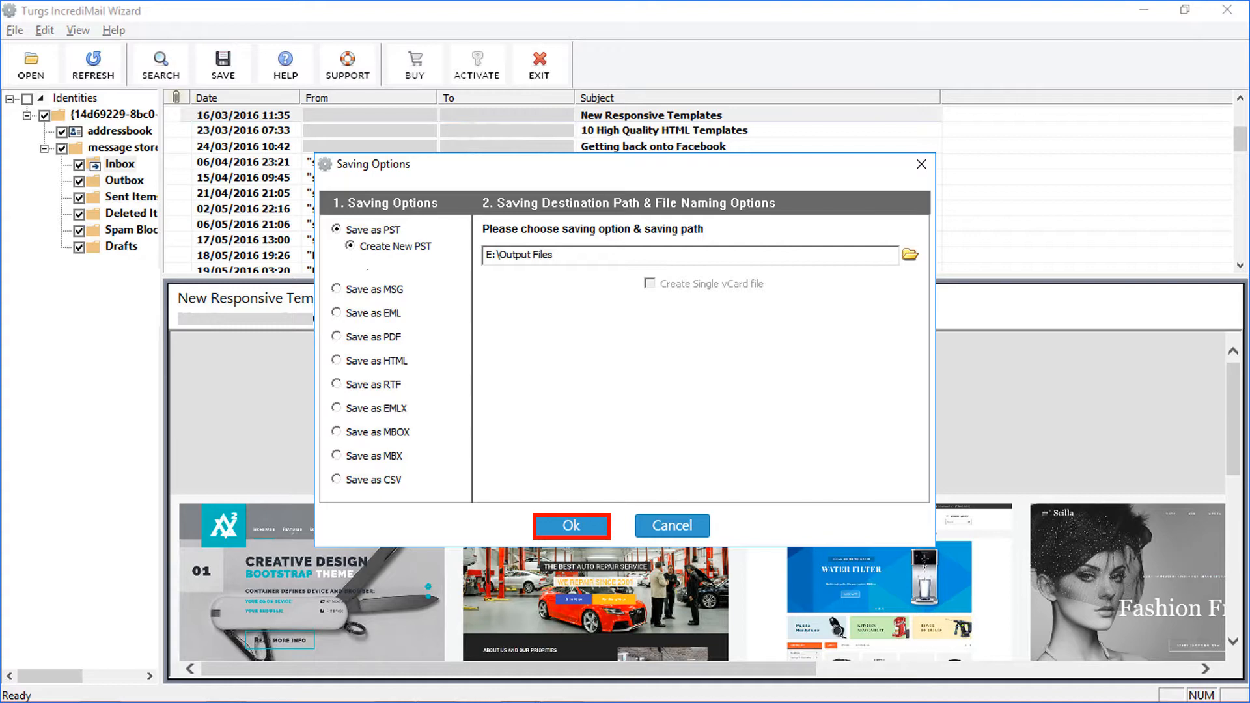
{"action": "left_click", "coordinate": [569, 525]}
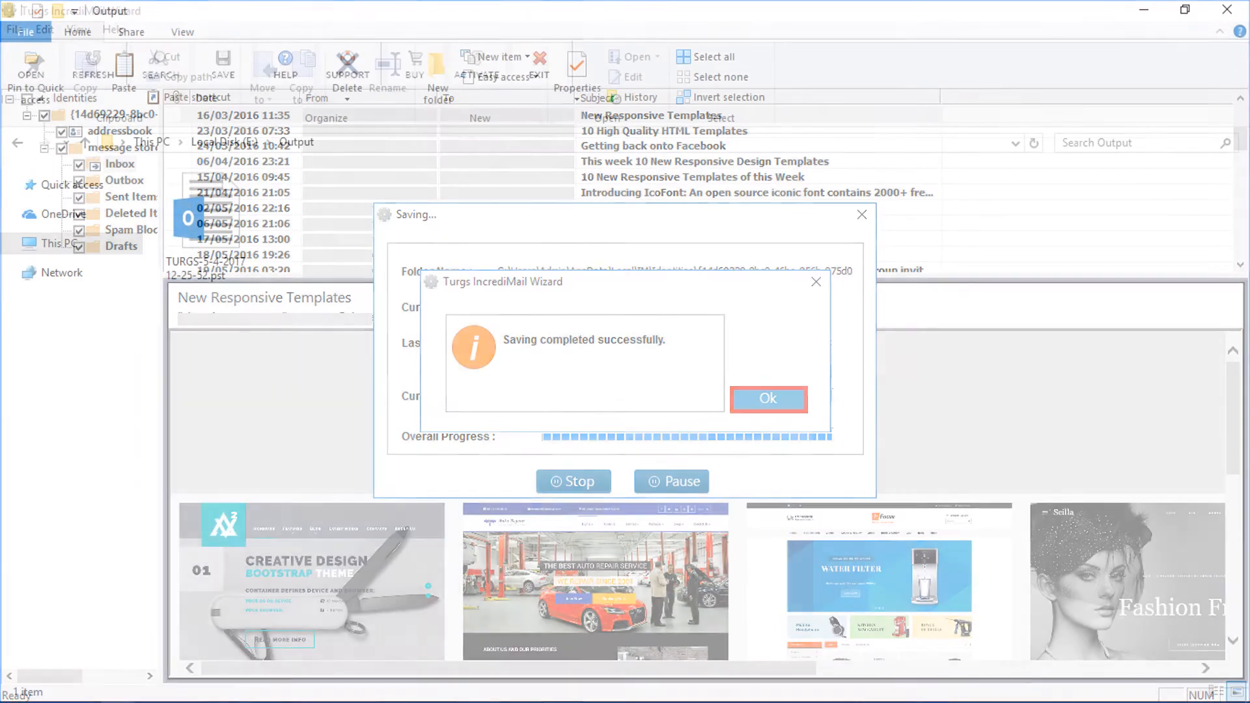
{"action": "left_click", "coordinate": [766, 398]}
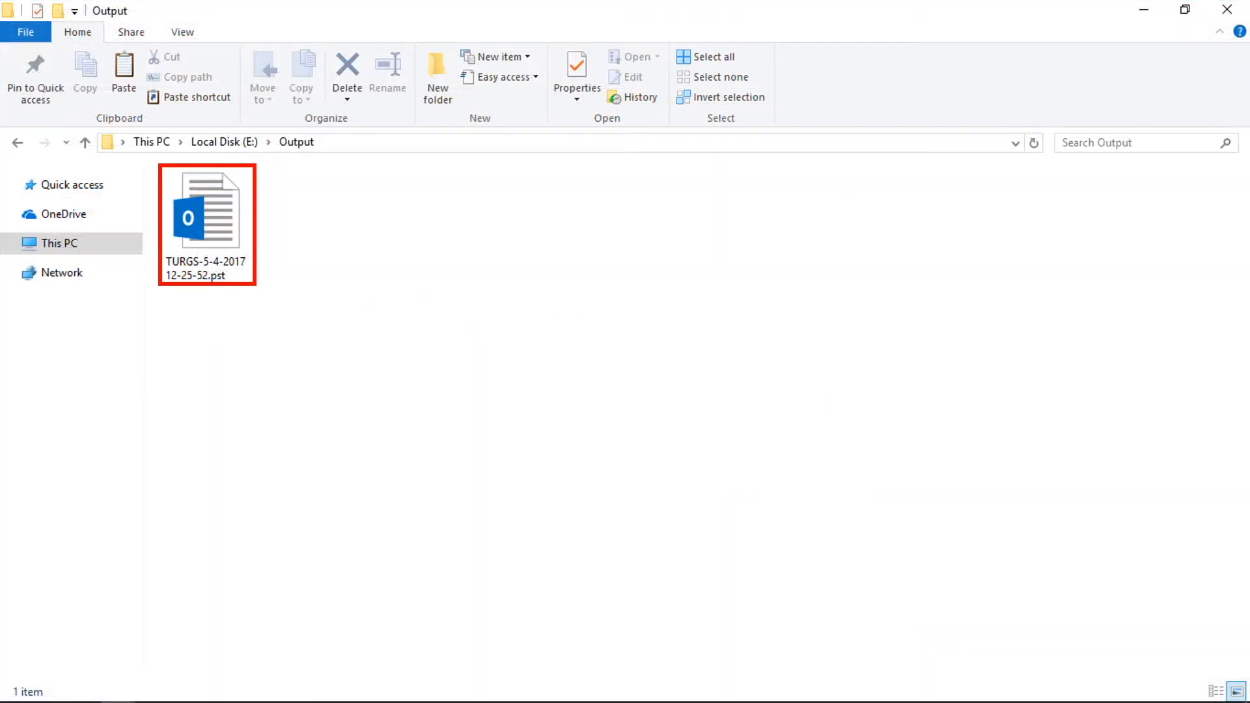
{"action": "left_click", "coordinate": [207, 209]}
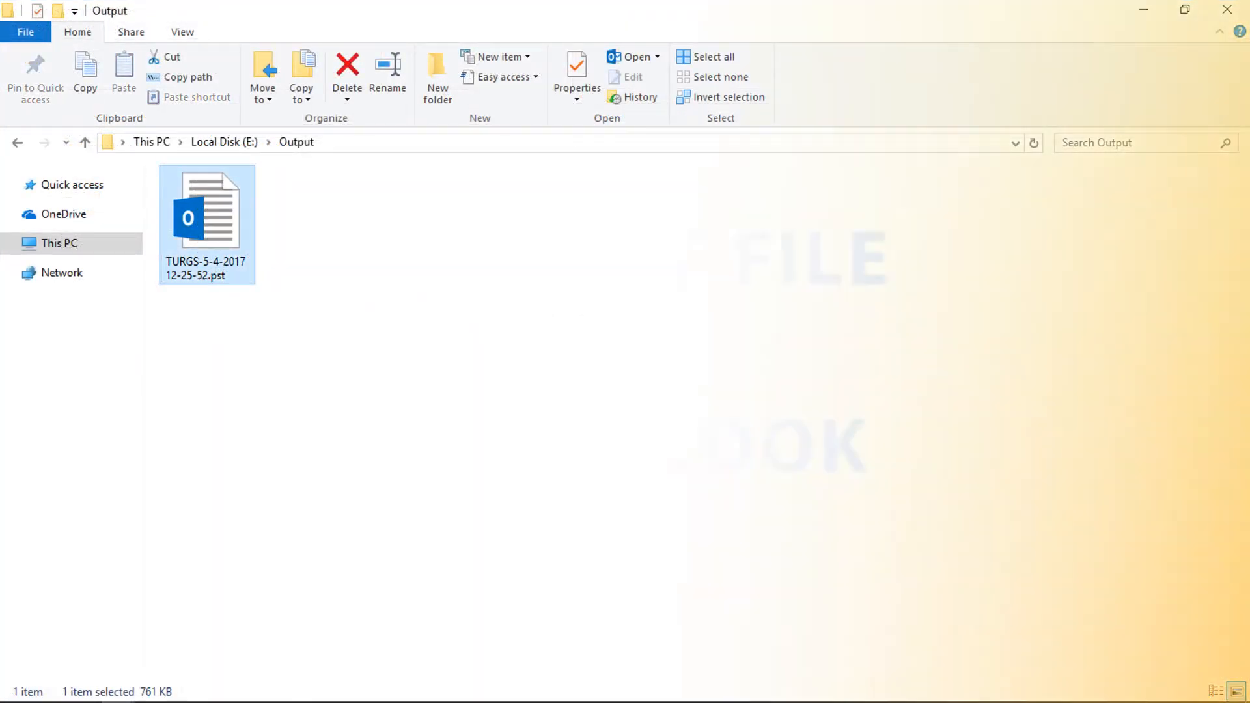
{"action": "double_click", "coordinate": [206, 209]}
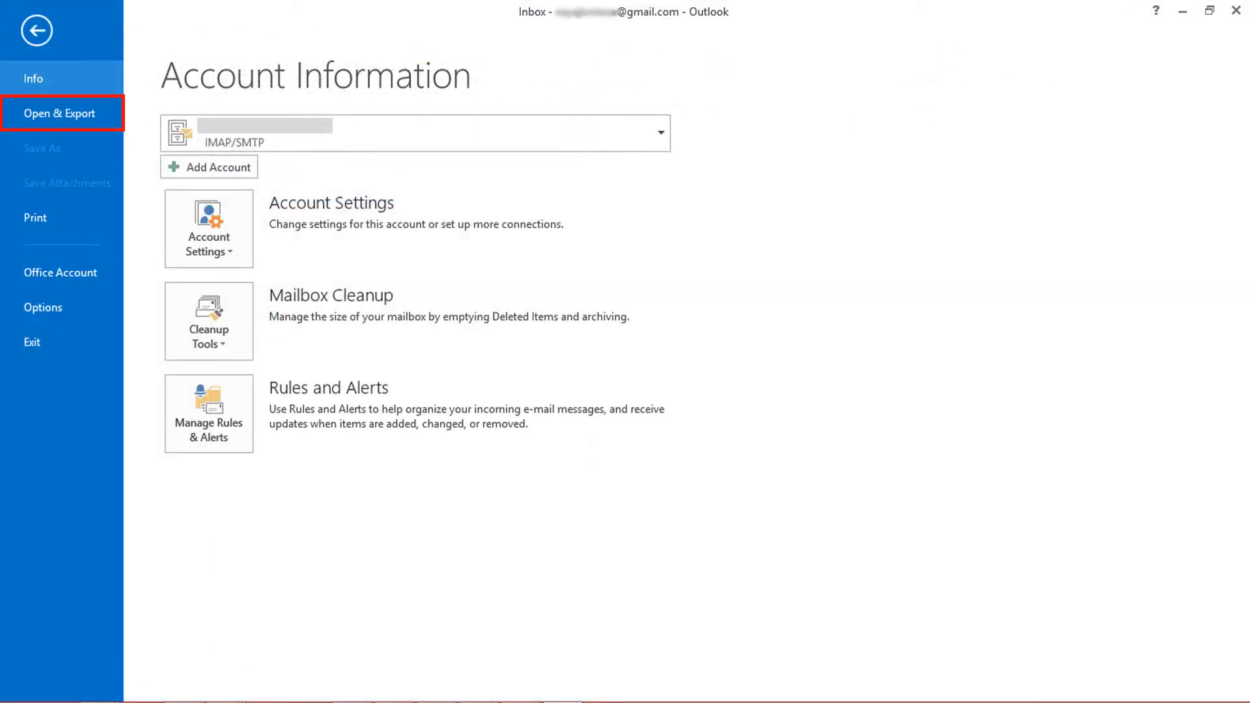
Open the TURGS .pst from E:\Output as an Outlook data file via Open & Export.
{"action": "left_click", "coordinate": [59, 113]}
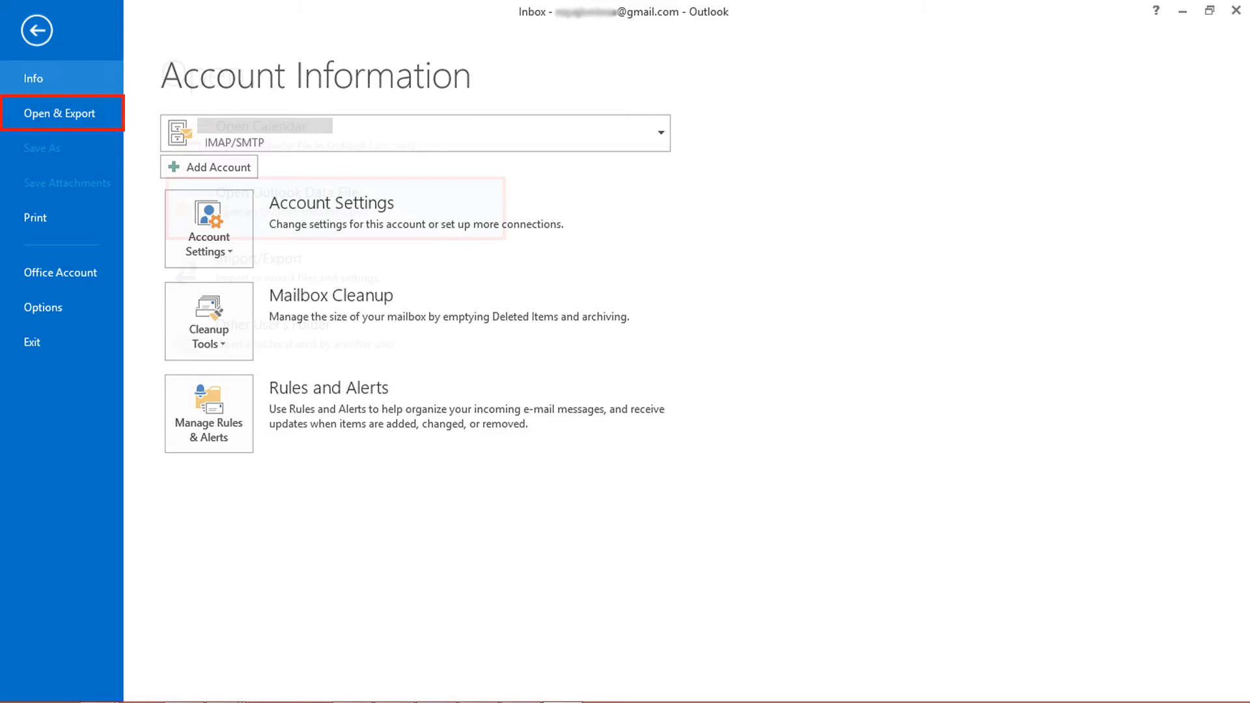
{"action": "left_click", "coordinate": [60, 111]}
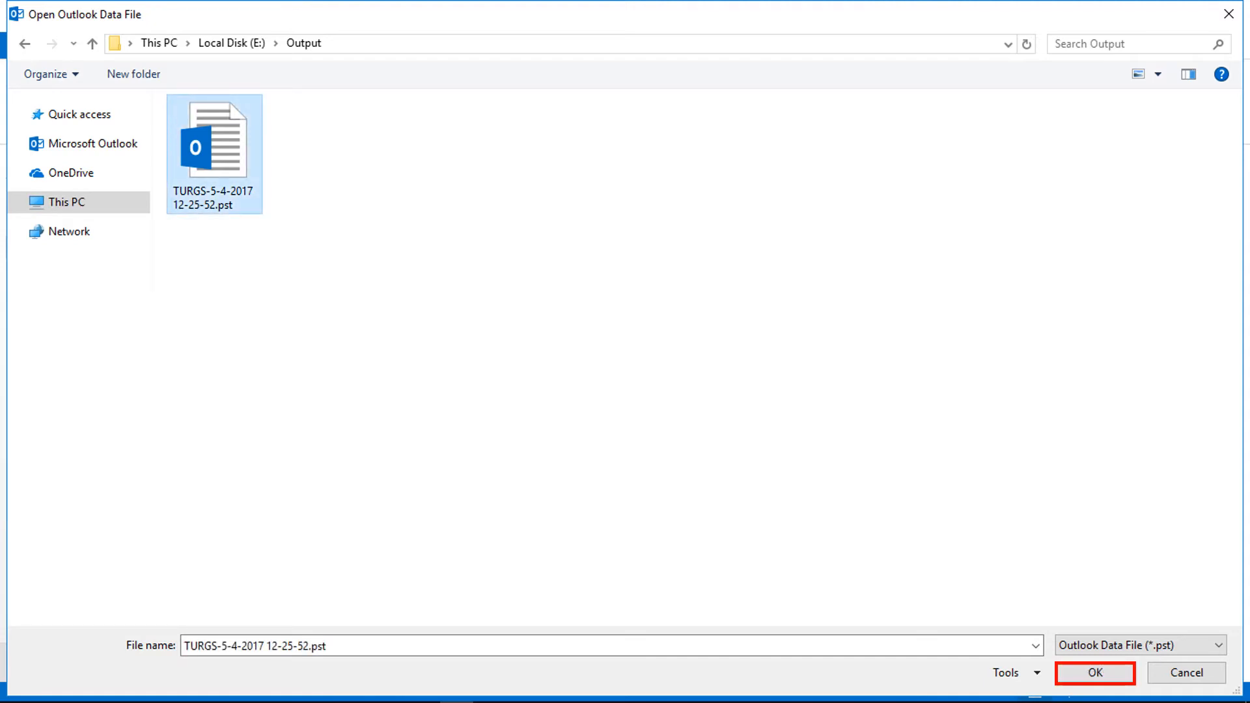
{"action": "left_click", "coordinate": [1093, 672]}
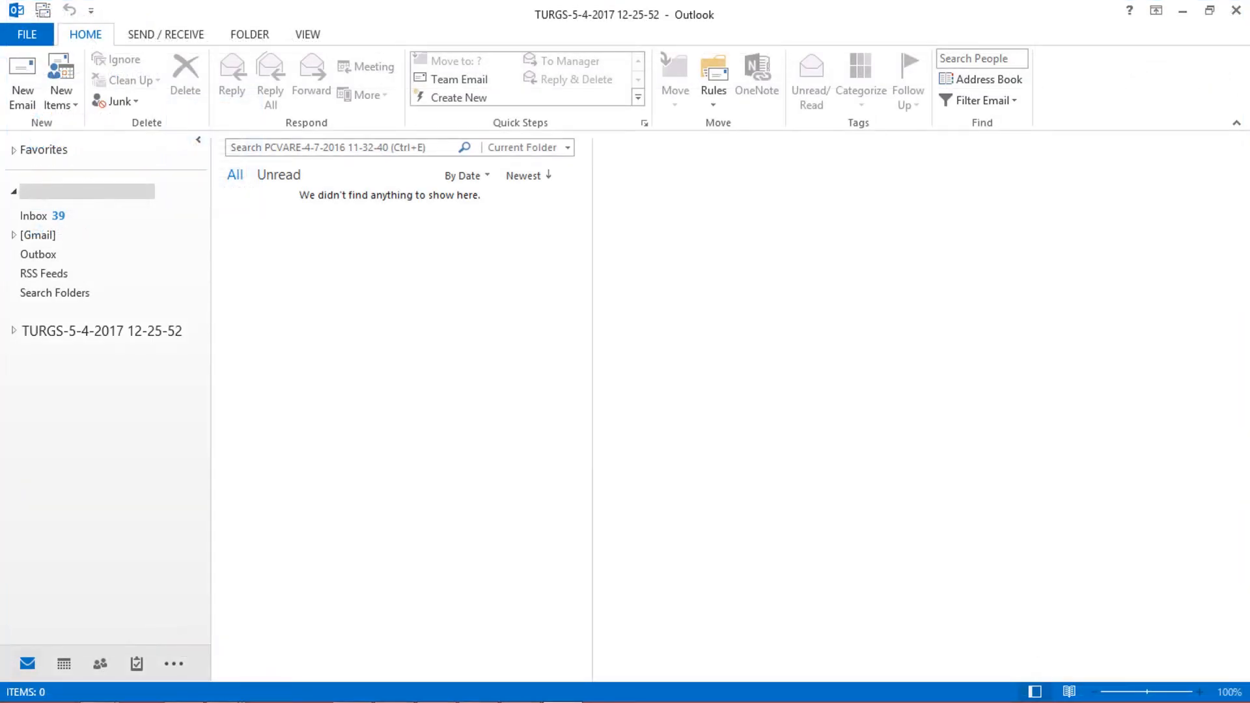